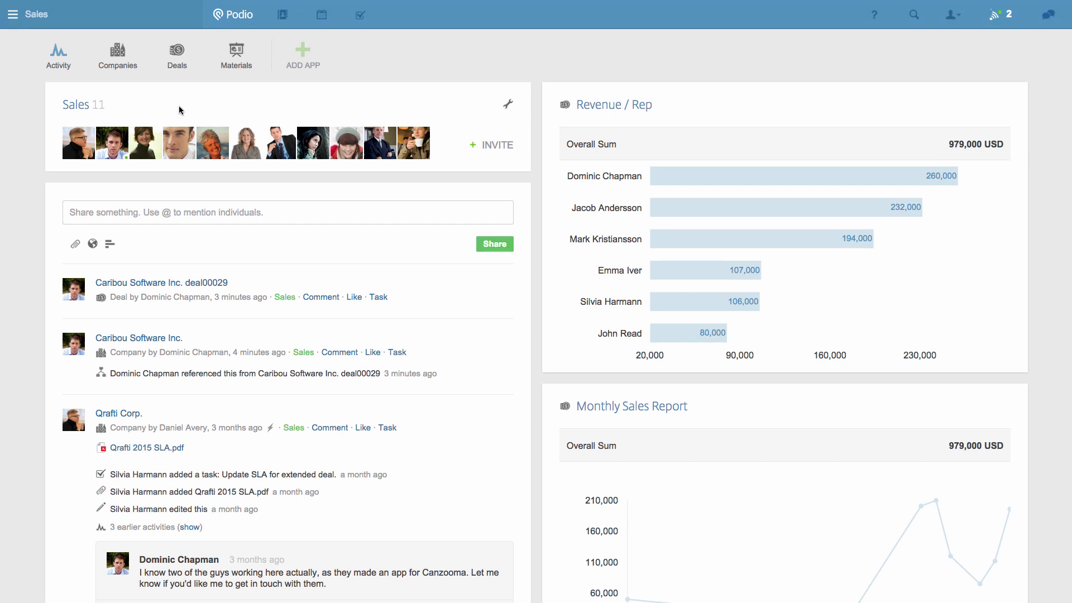
mouse_move(129, 82)
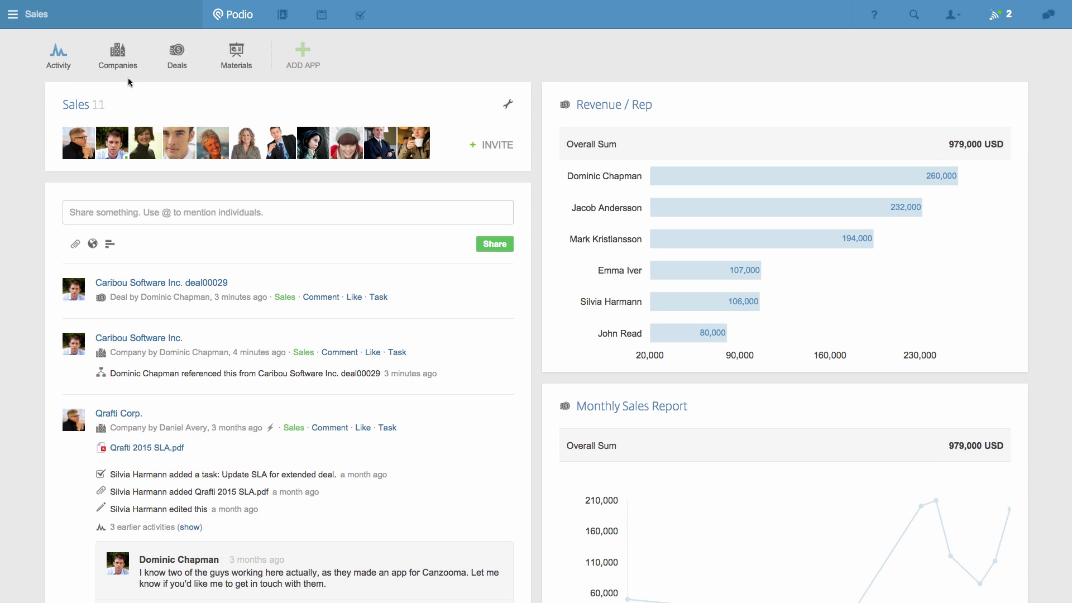
Open the Sales workspace's Companies app to list all 26 companies
left_click(117, 55)
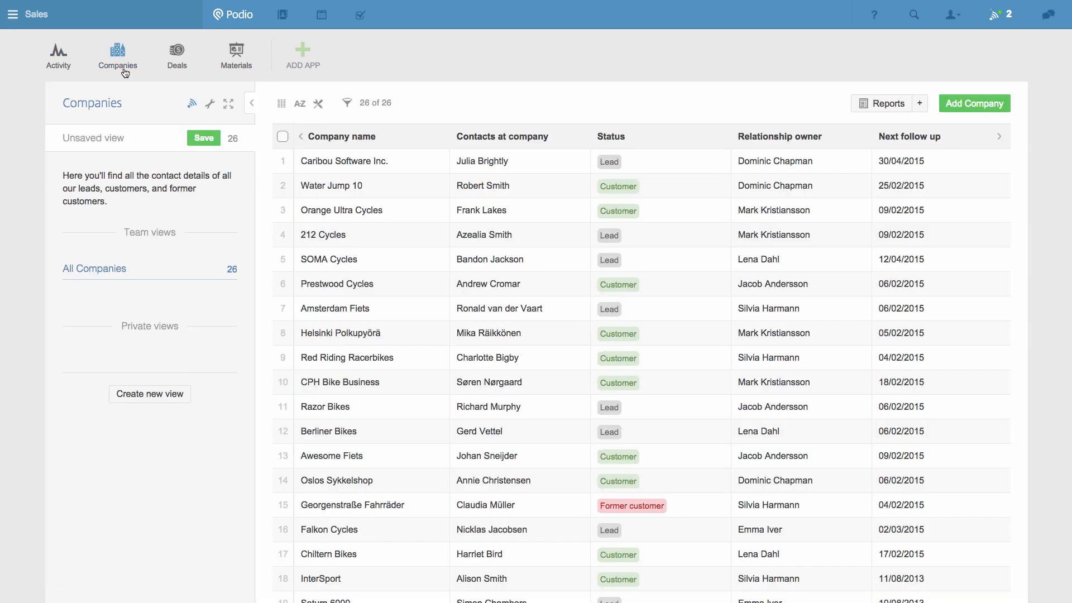
left_click(344, 161)
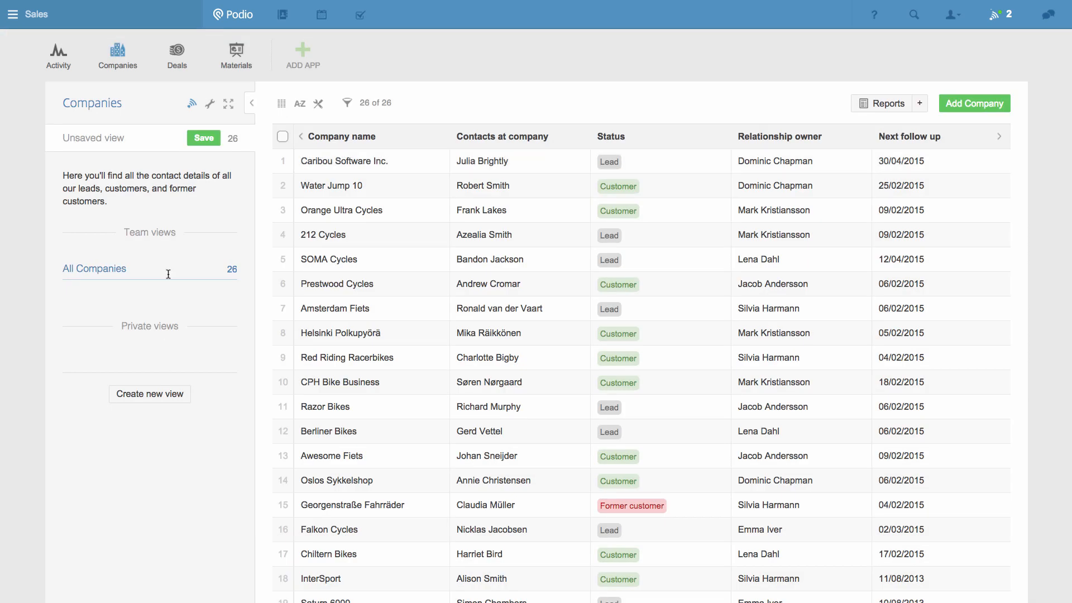
Open the Deals app listing all 22 deals with stages and expected values
left_click(177, 54)
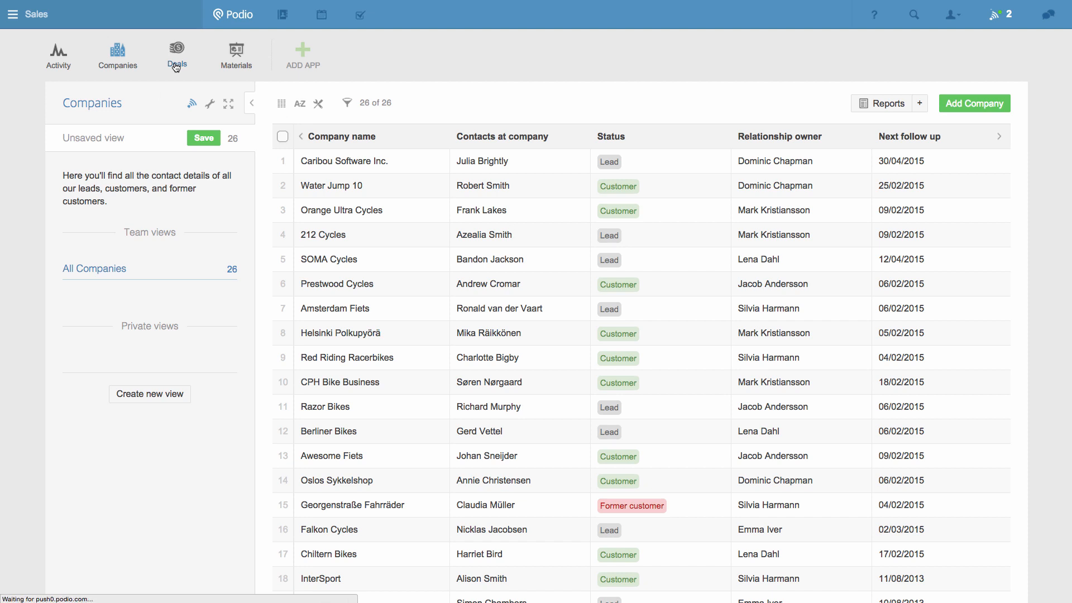
left_click(176, 55)
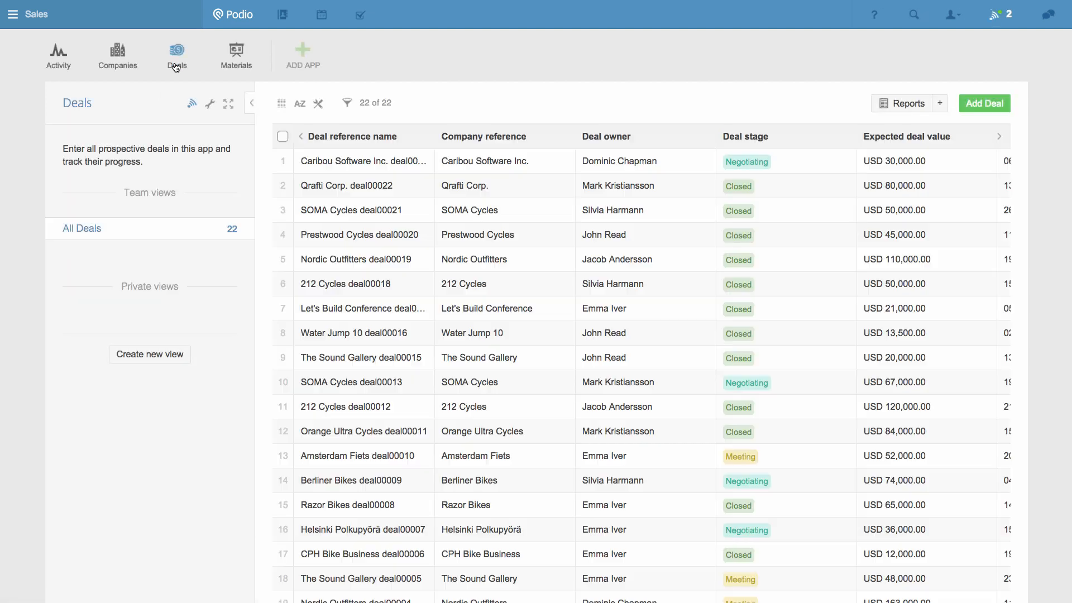
mouse_move(492, 118)
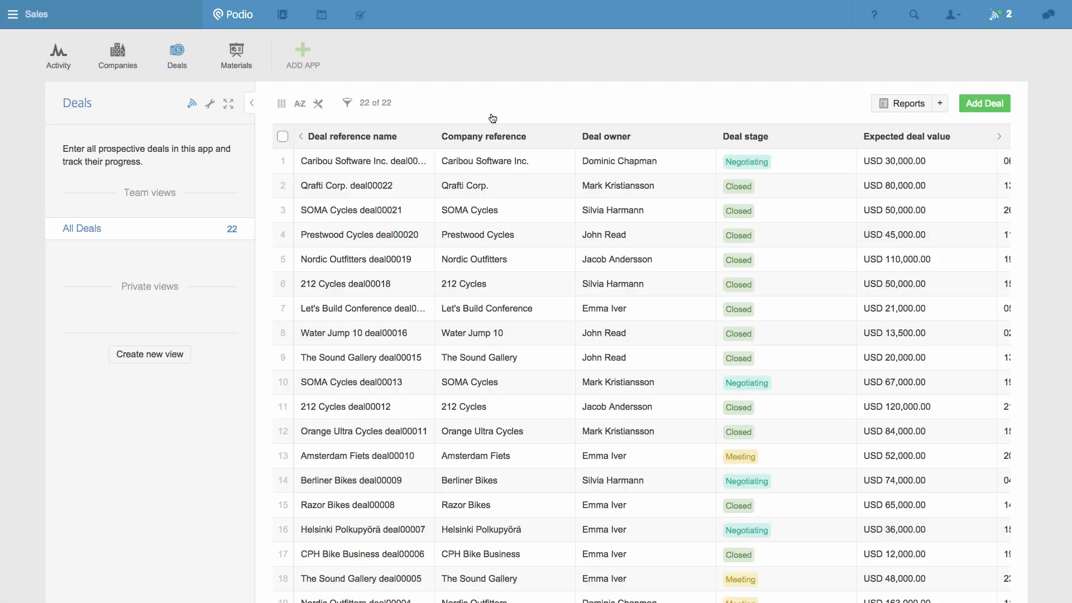
left_click(350, 162)
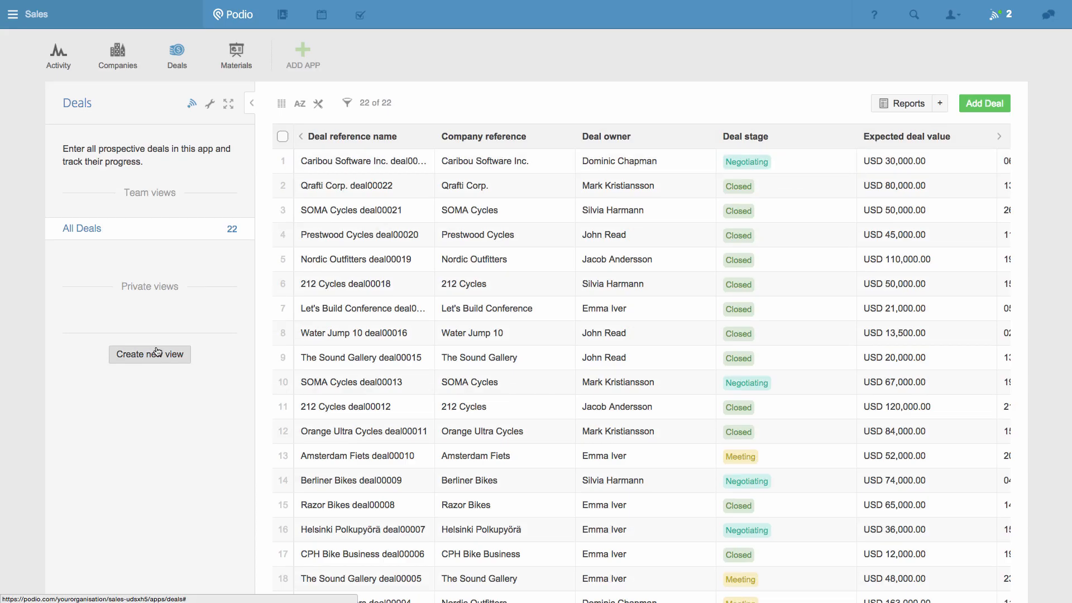
mouse_move(202, 122)
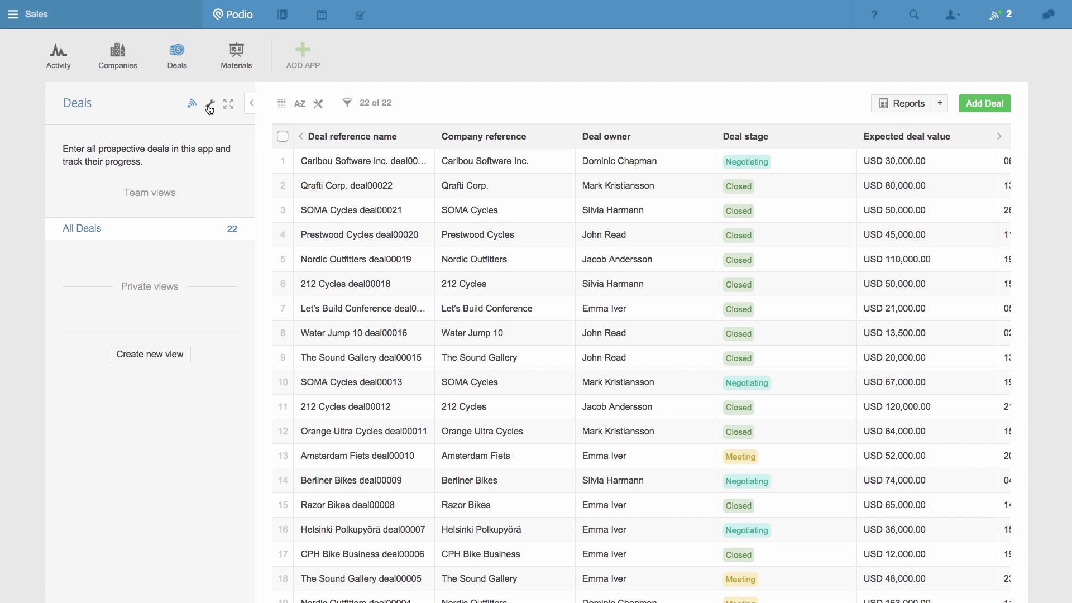
Create a Deals workflow triggered when a deal is updated and Deal stage changes
left_click(210, 103)
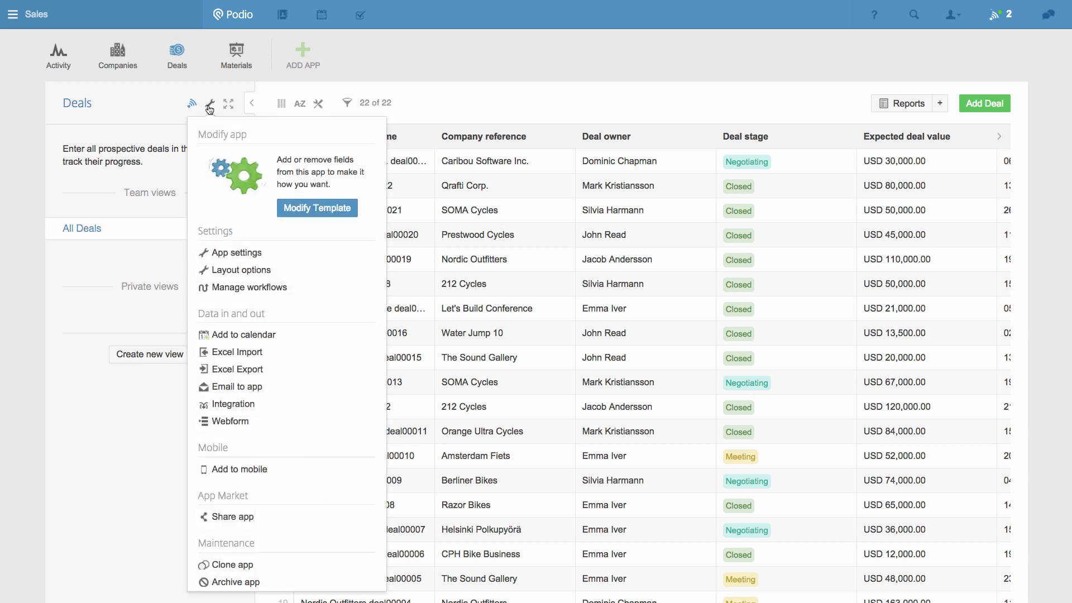
left_click(248, 287)
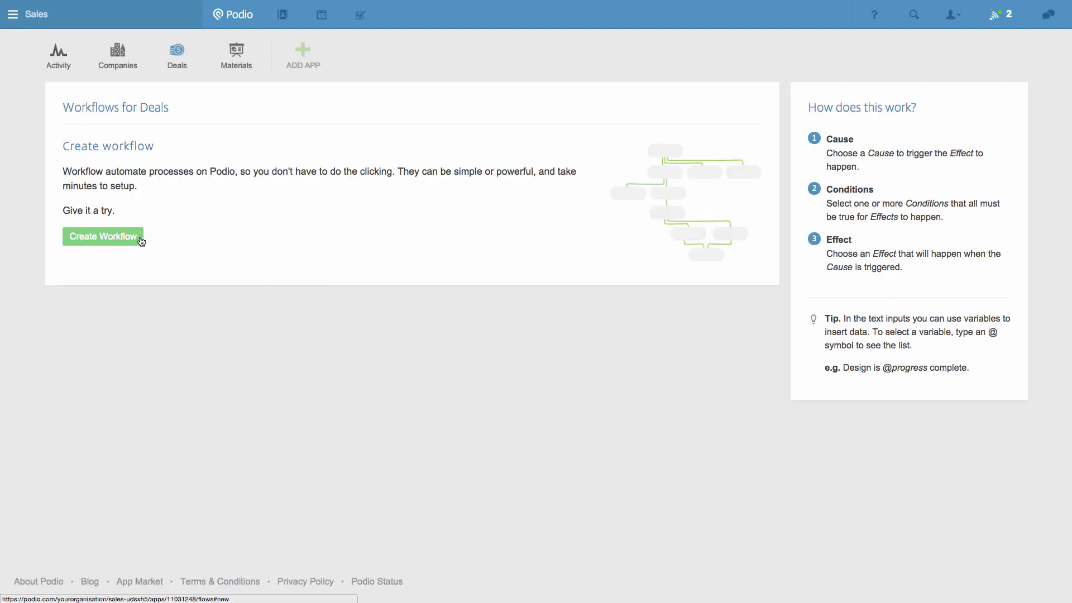
left_click(102, 235)
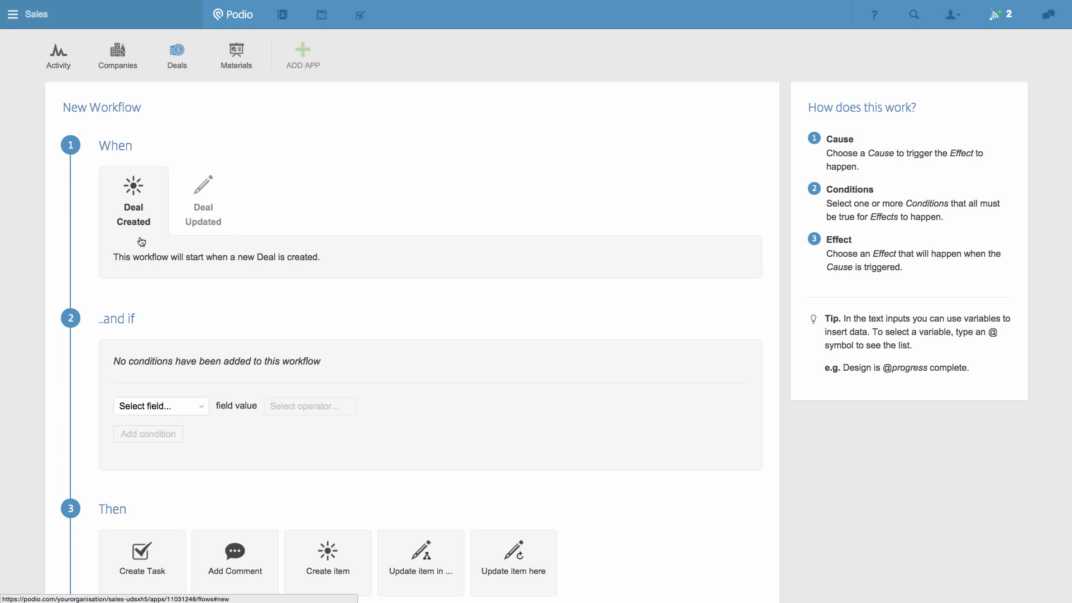
left_click(203, 198)
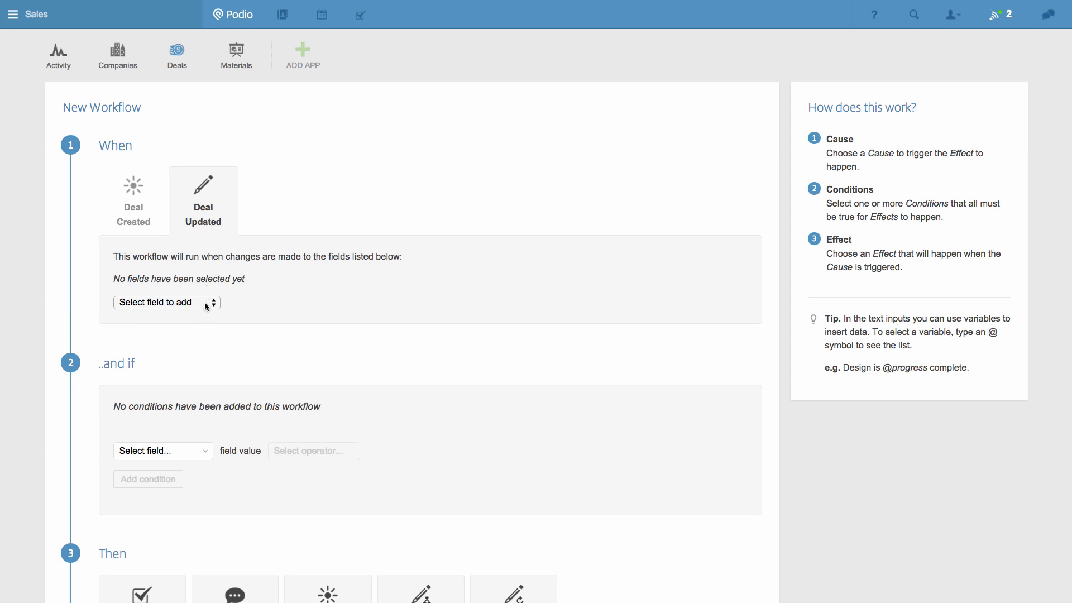
left_click(166, 302)
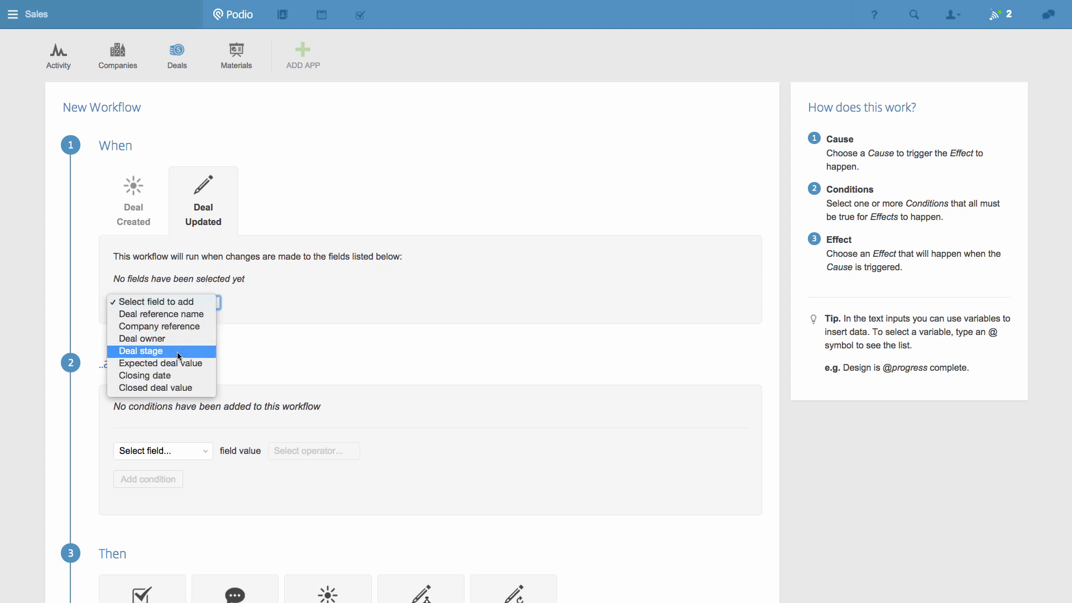
left_click(139, 351)
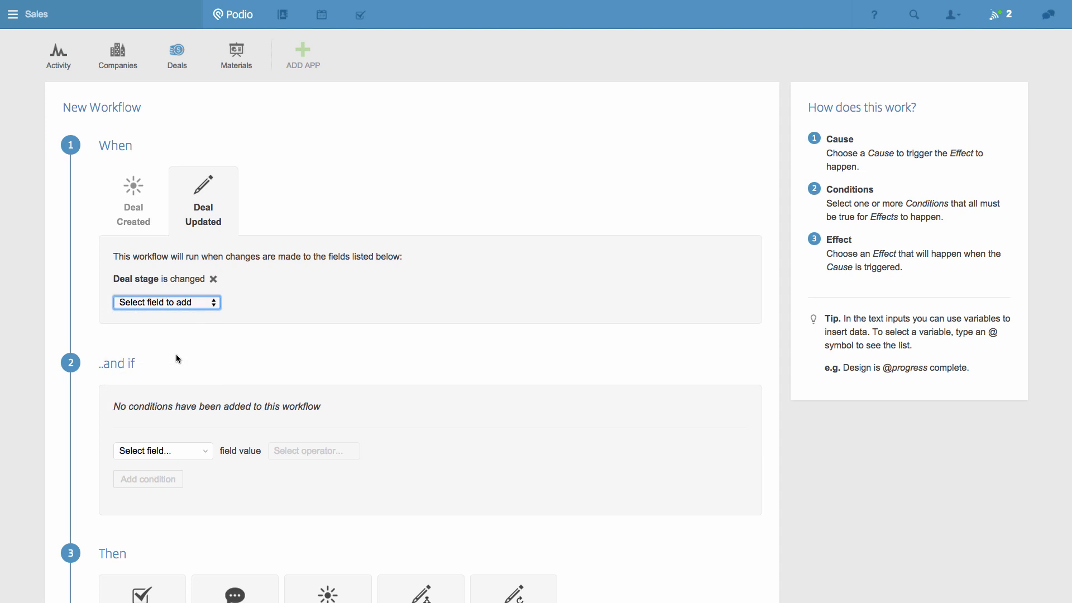
Add the workflow condition Future Deal stage equals Closed
scroll("down", 3)
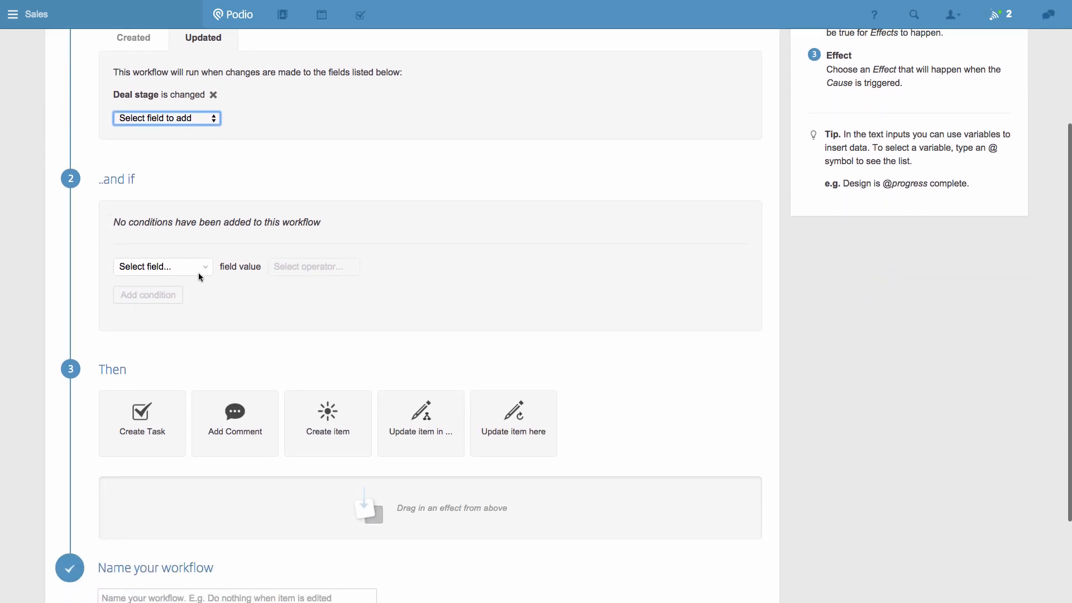
left_click(162, 267)
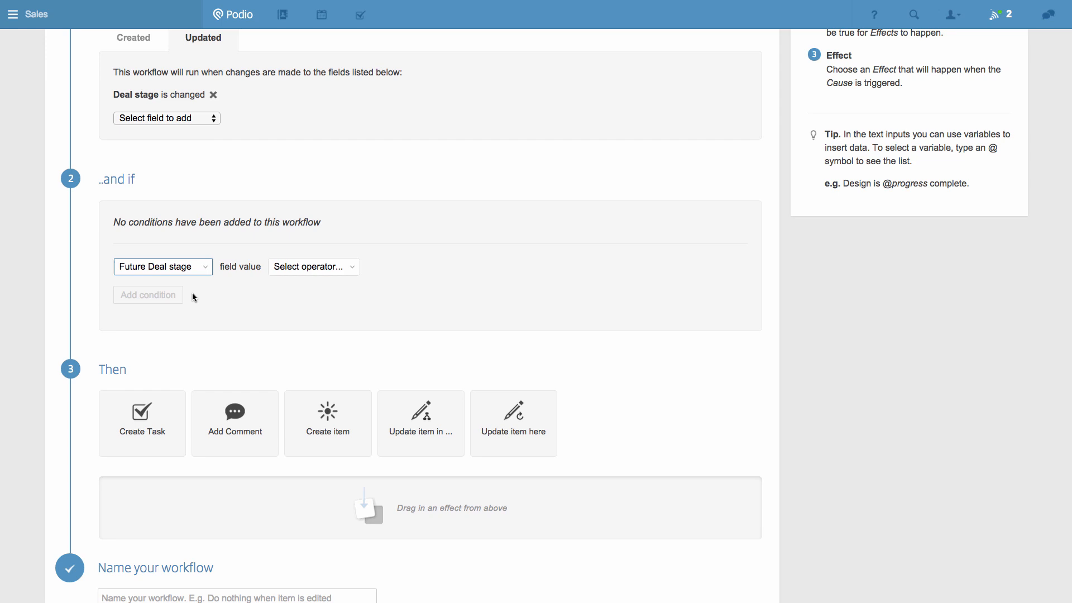
mouse_move(337, 277)
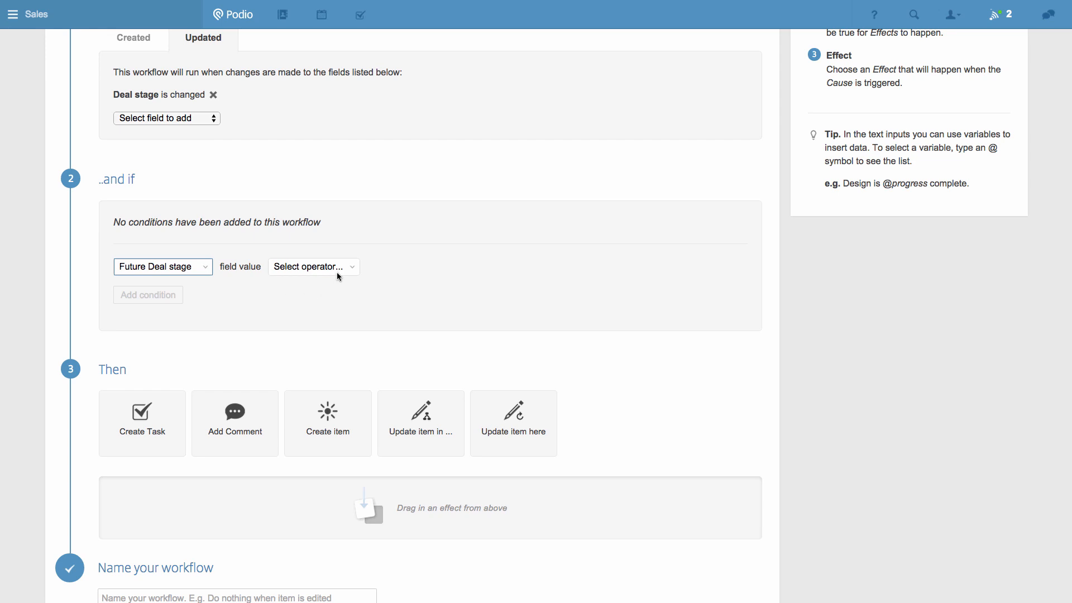
left_click(313, 266)
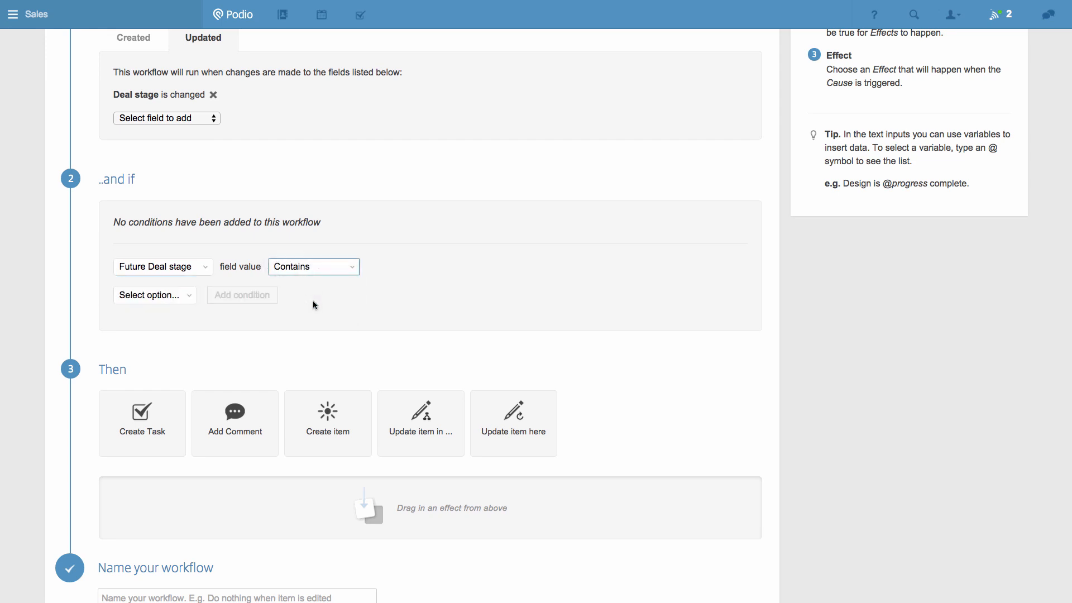
left_click(153, 295)
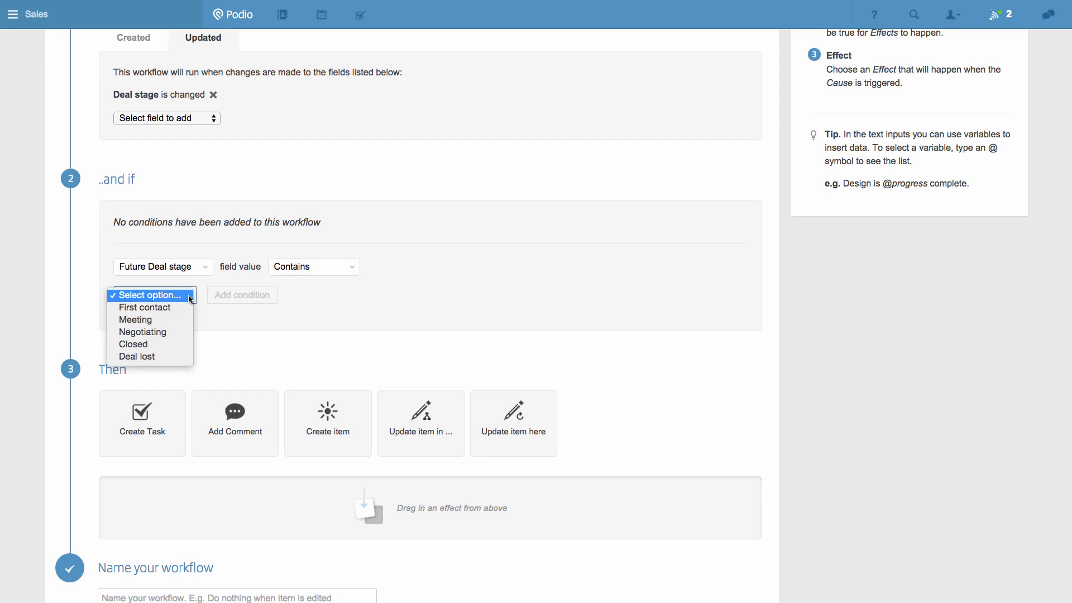
left_click(134, 344)
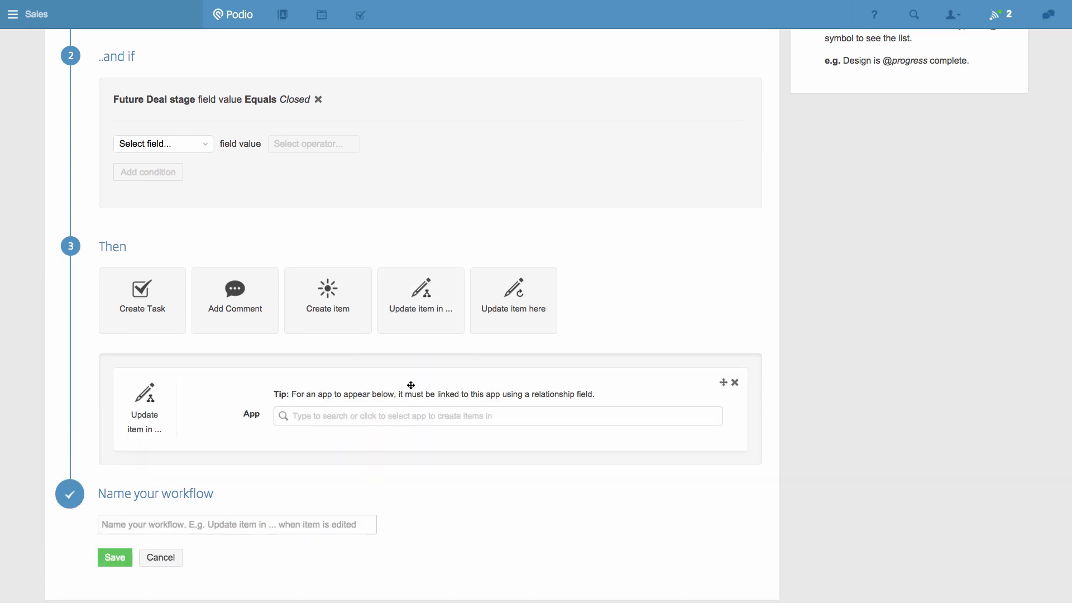
Update the referenced company: status Customer, last contact and next follow-up set to today
left_click(497, 415)
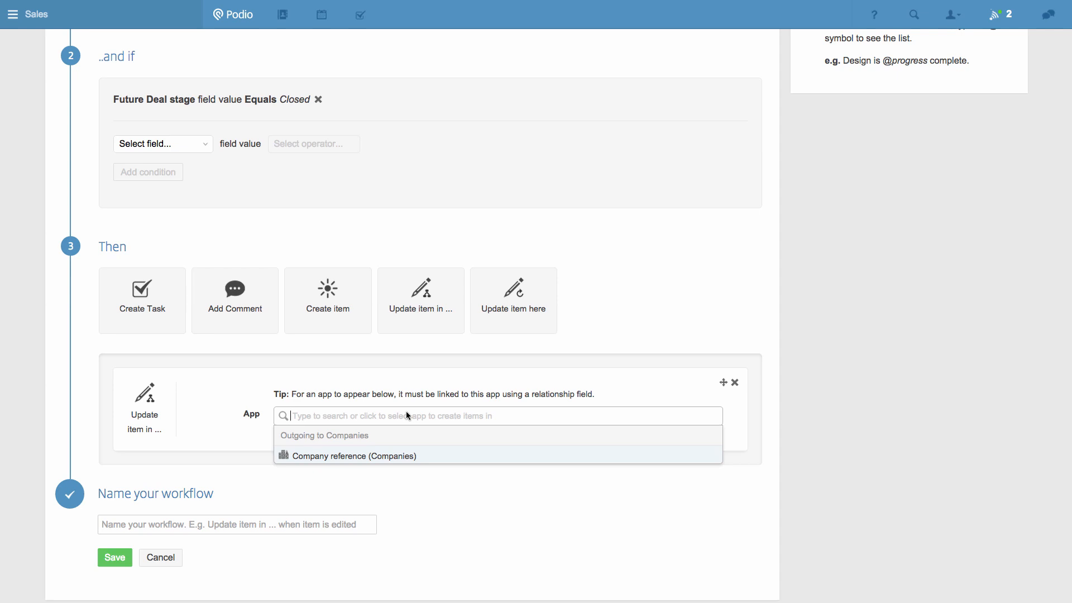
left_click(354, 456)
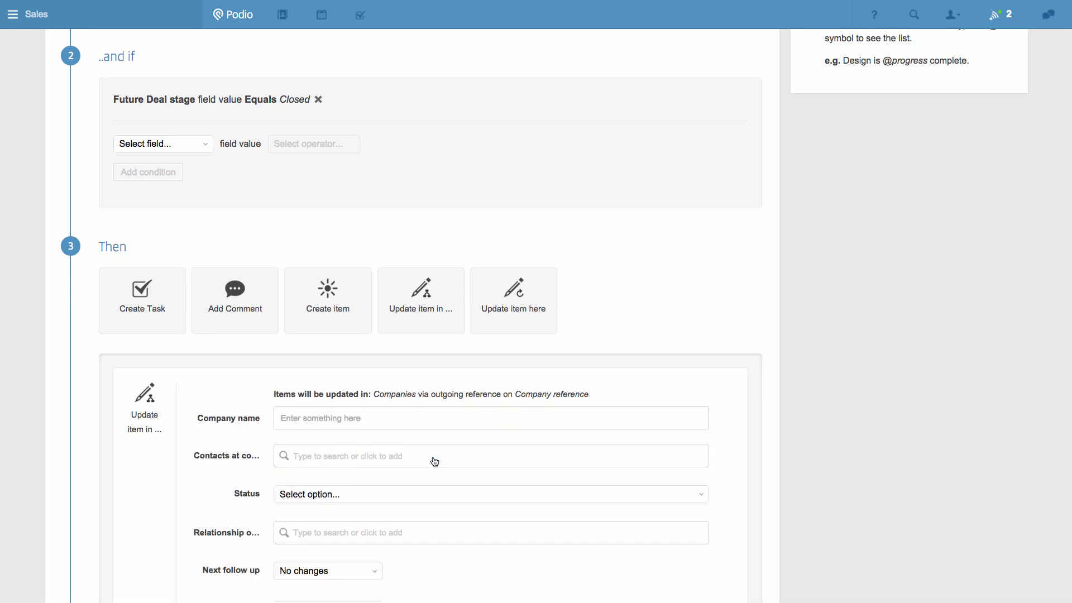
scroll("down", 3)
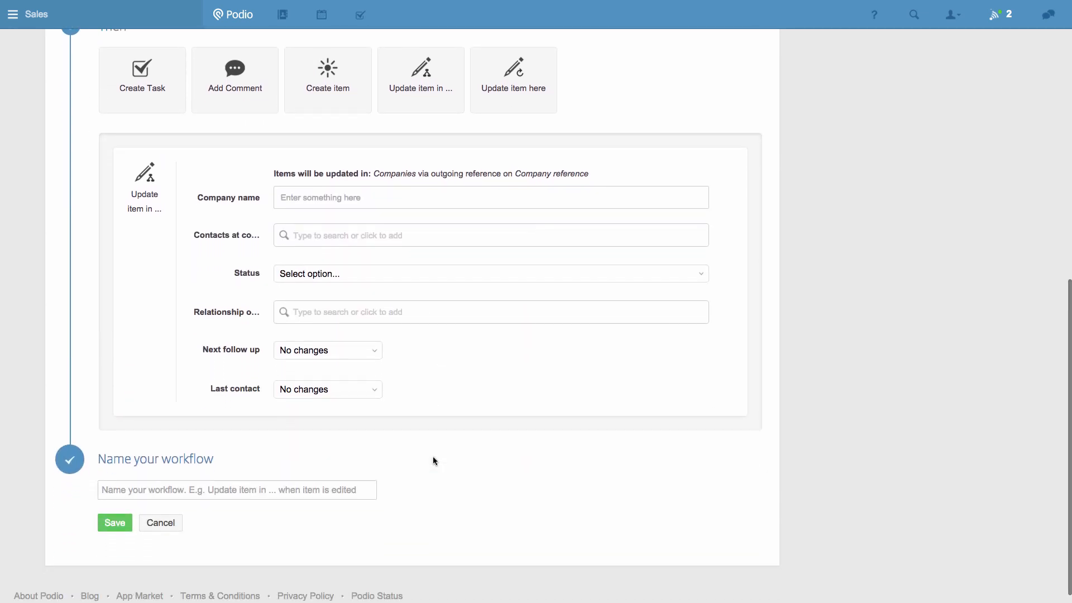
left_click(489, 273)
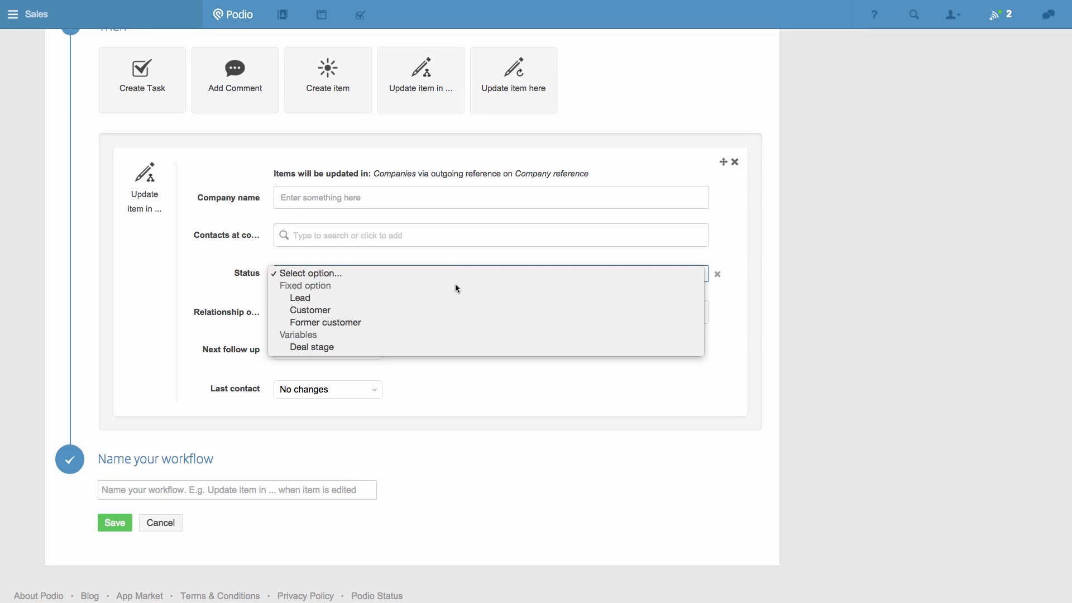
left_click(310, 310)
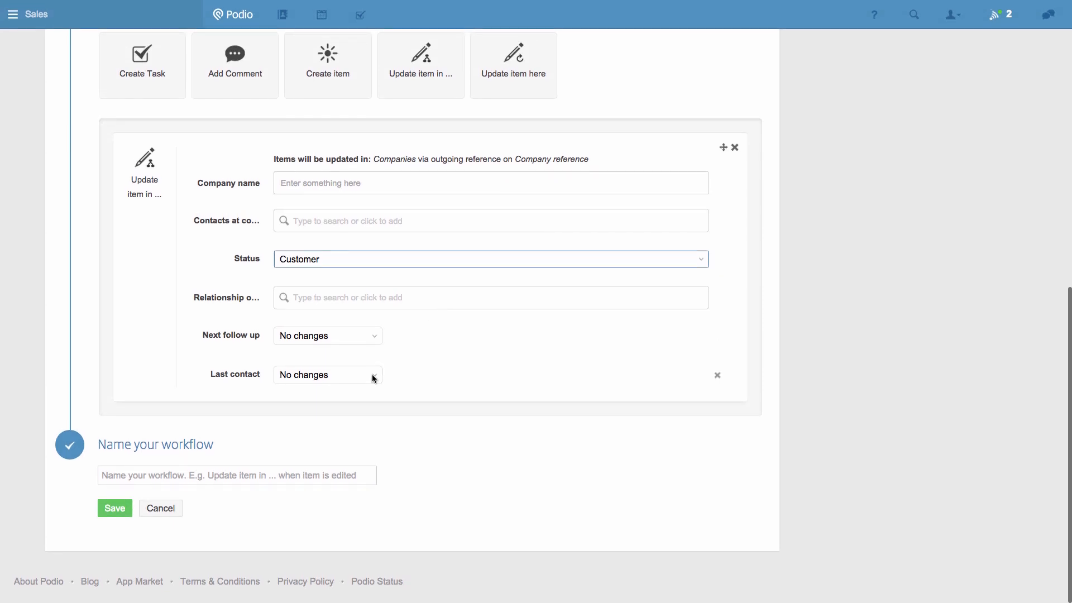
left_click(326, 375)
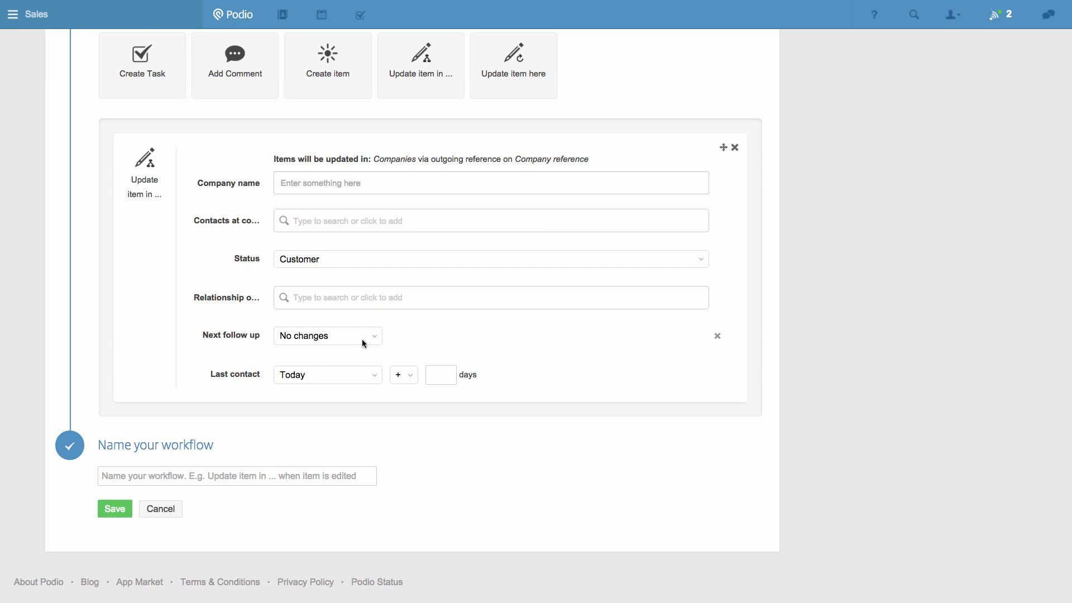
left_click(327, 335)
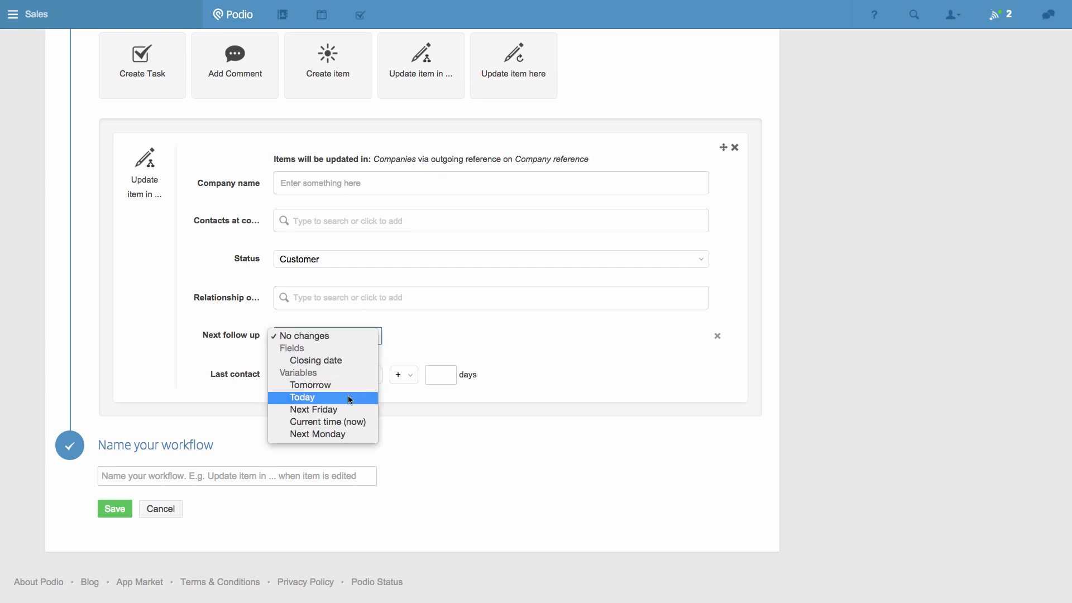
left_click(302, 396)
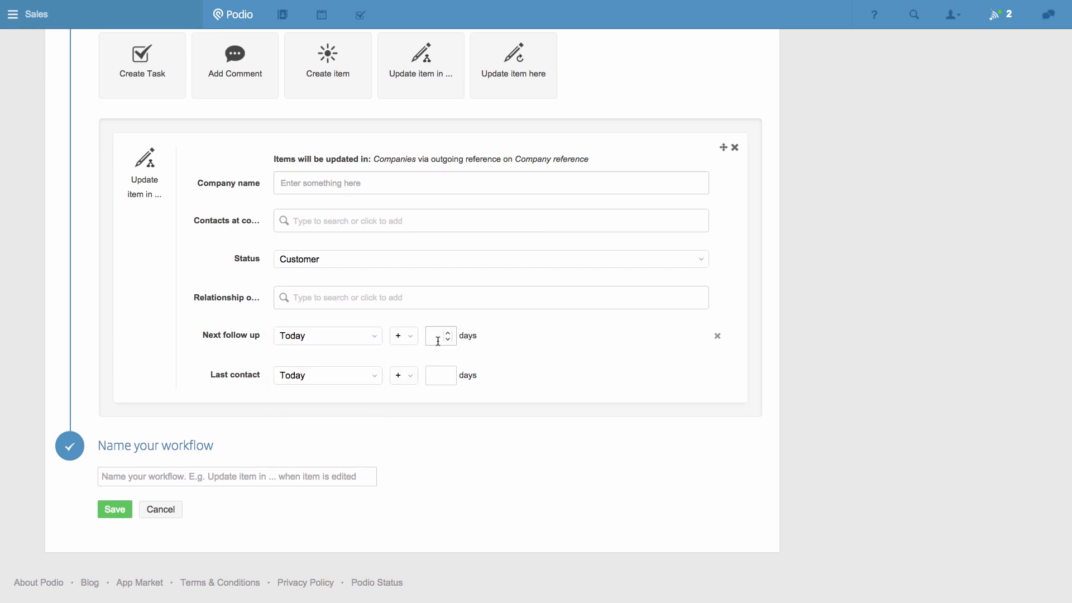
Set follow-up to 4 days, save workflow as 'New customer closed', and return to Deals
type("4")
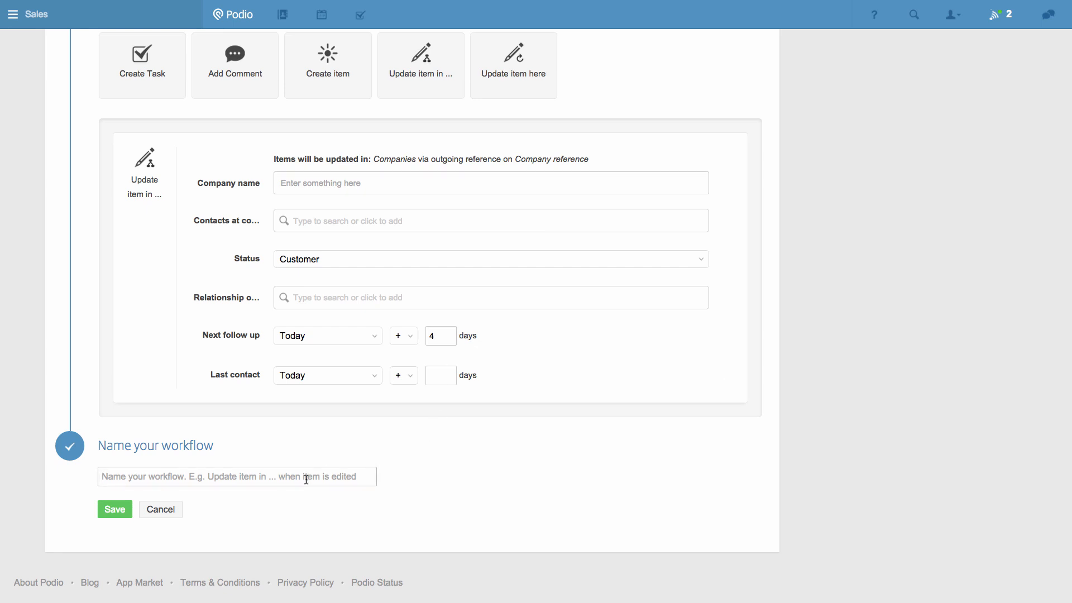
type("New customer clo")
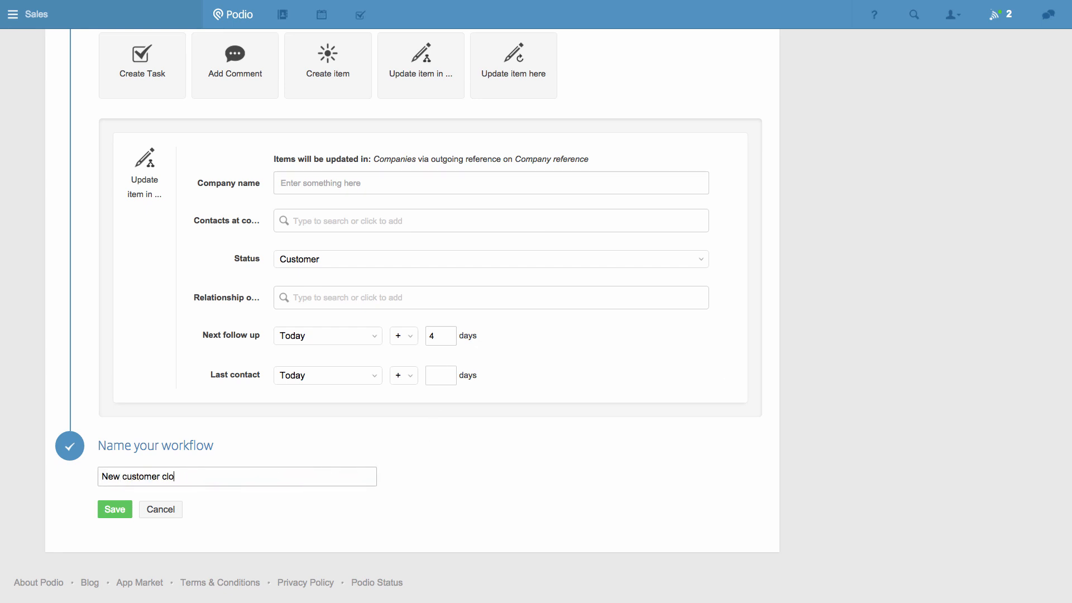
type("sed")
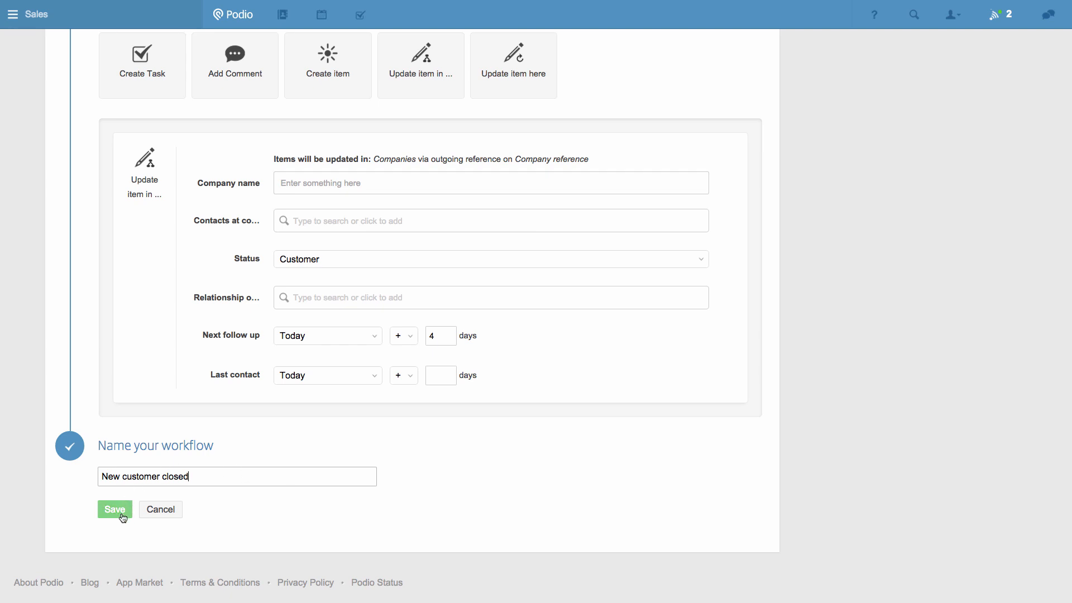
left_click(114, 509)
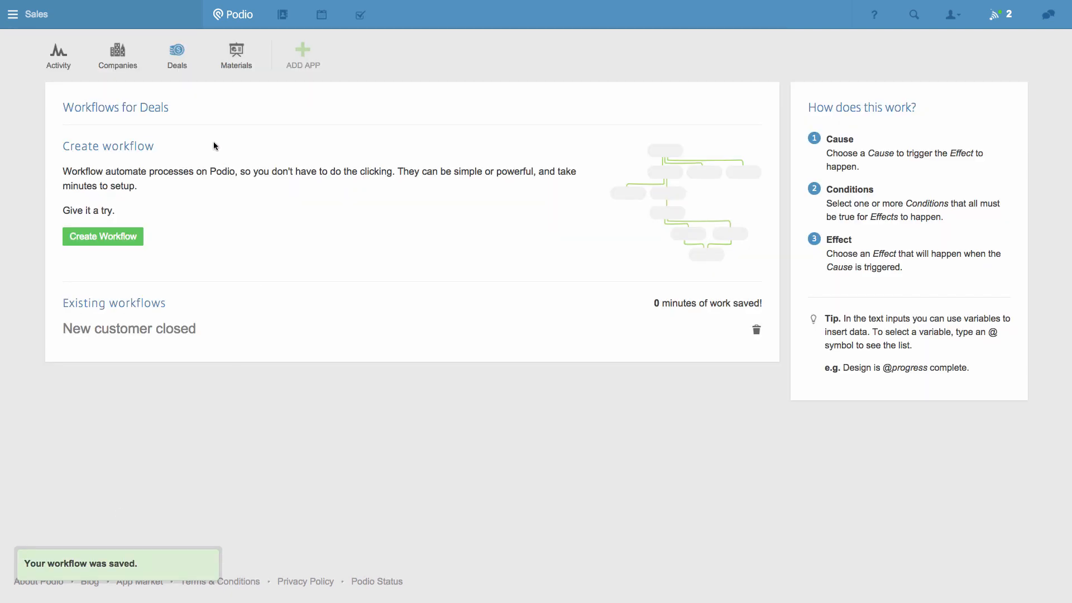
left_click(177, 55)
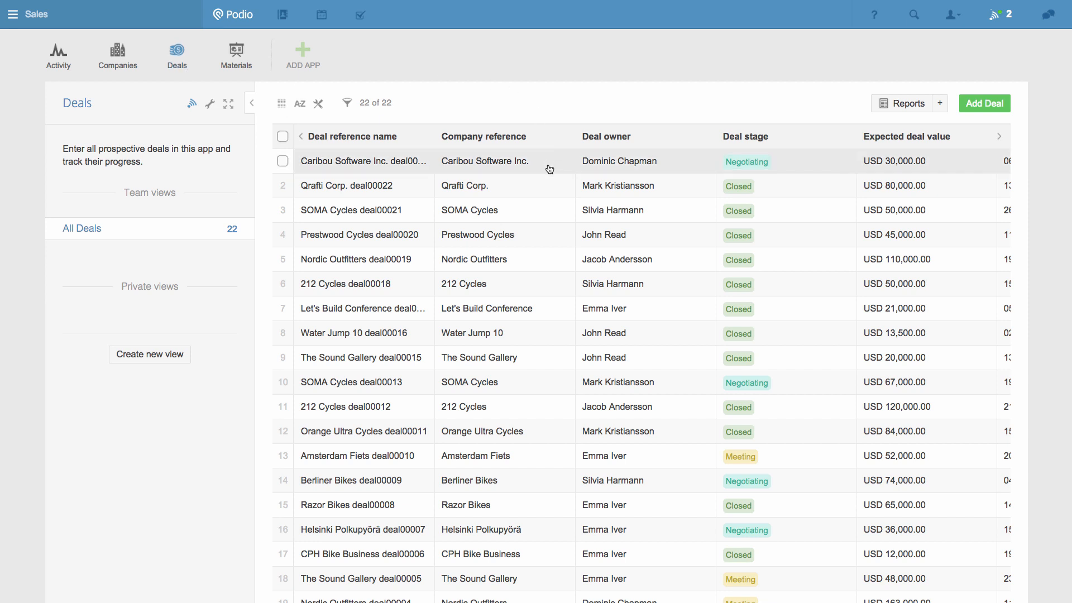
Open the Caribou Software Inc. deal and set its deal stage to Closed
left_click(365, 161)
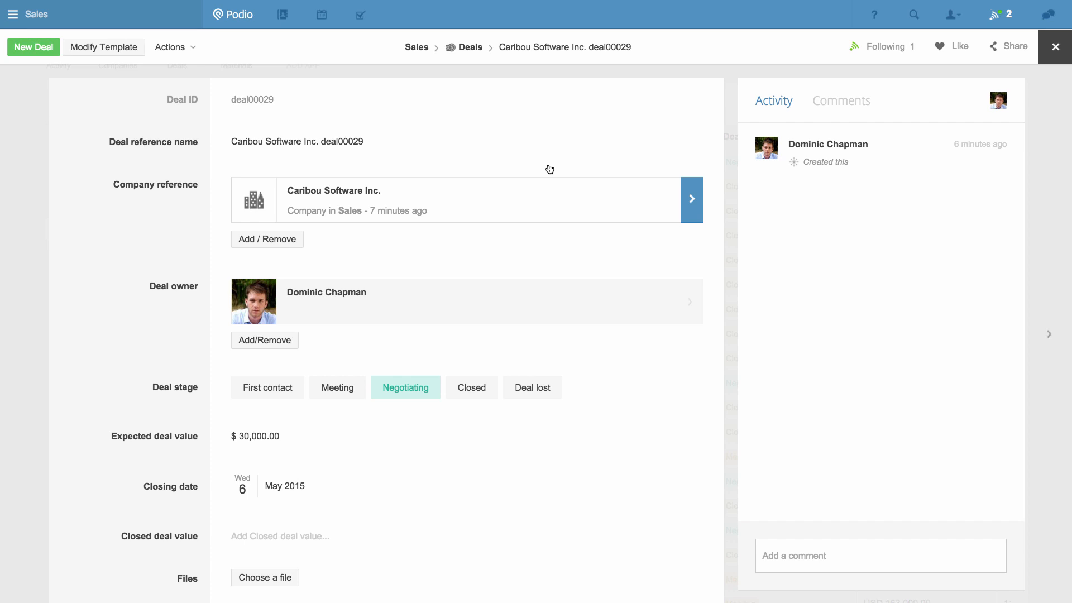
mouse_move(492, 310)
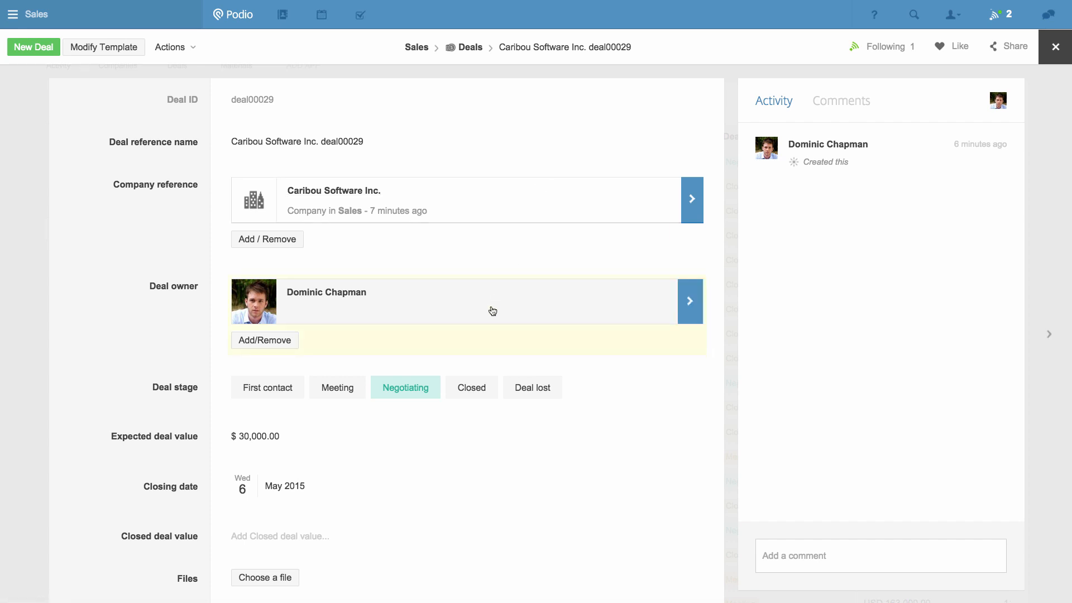
mouse_move(471, 388)
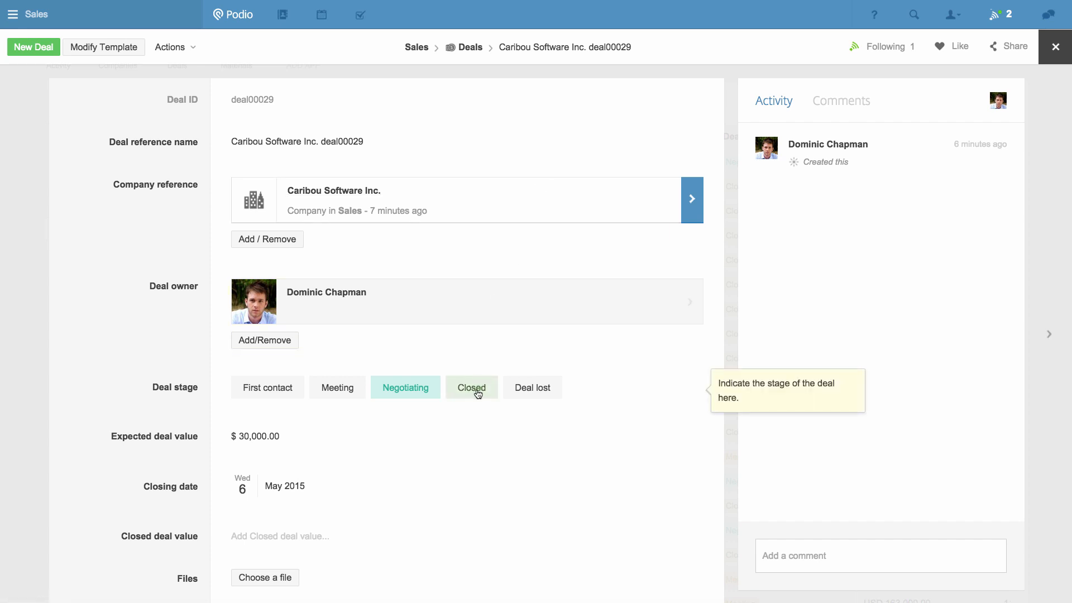
left_click(471, 387)
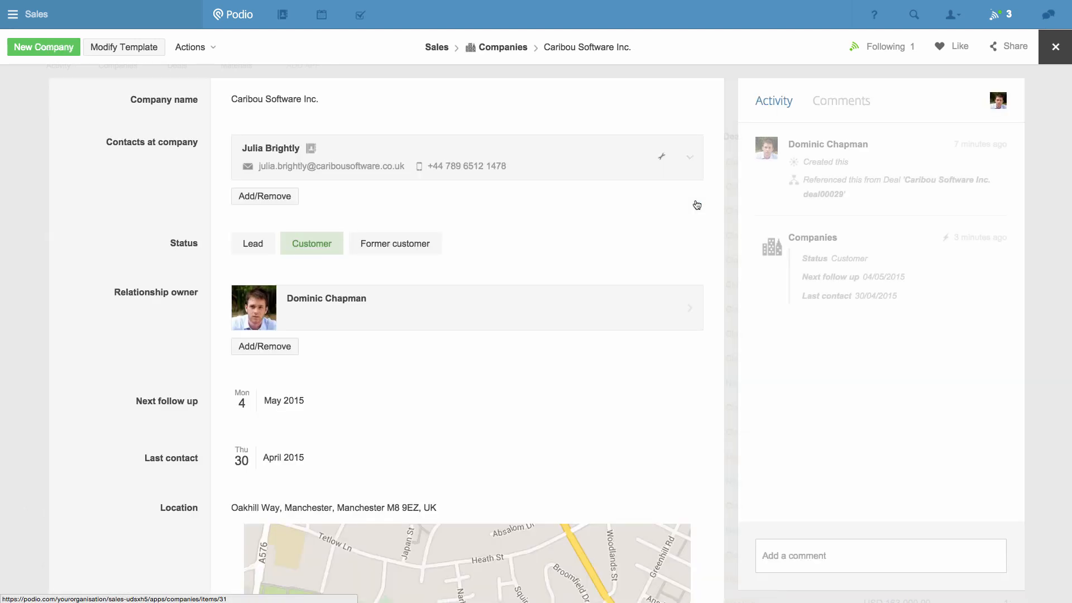
mouse_move(311, 243)
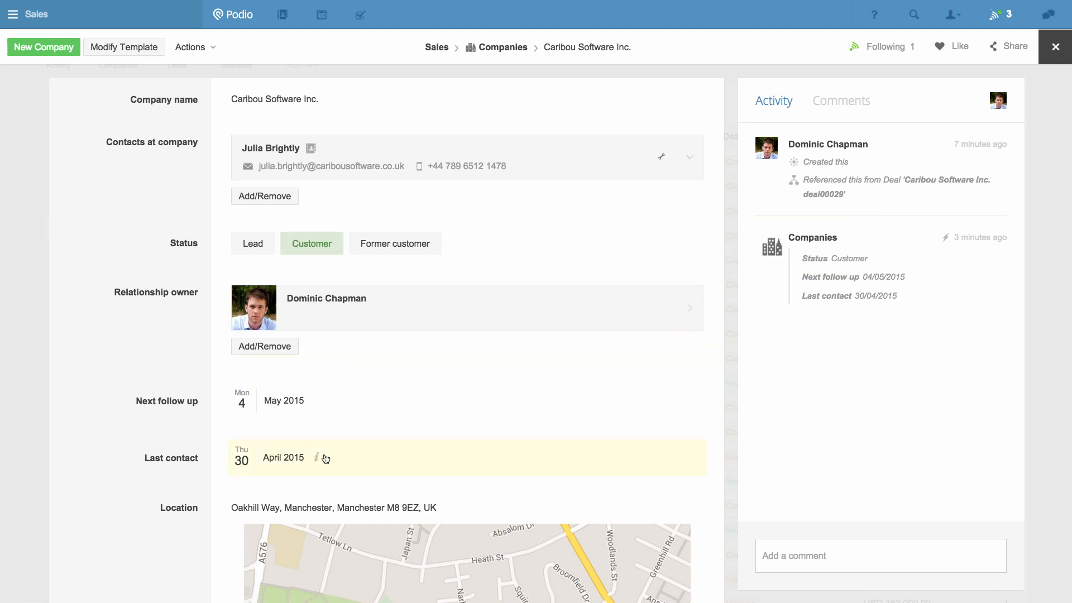
mouse_move(846, 398)
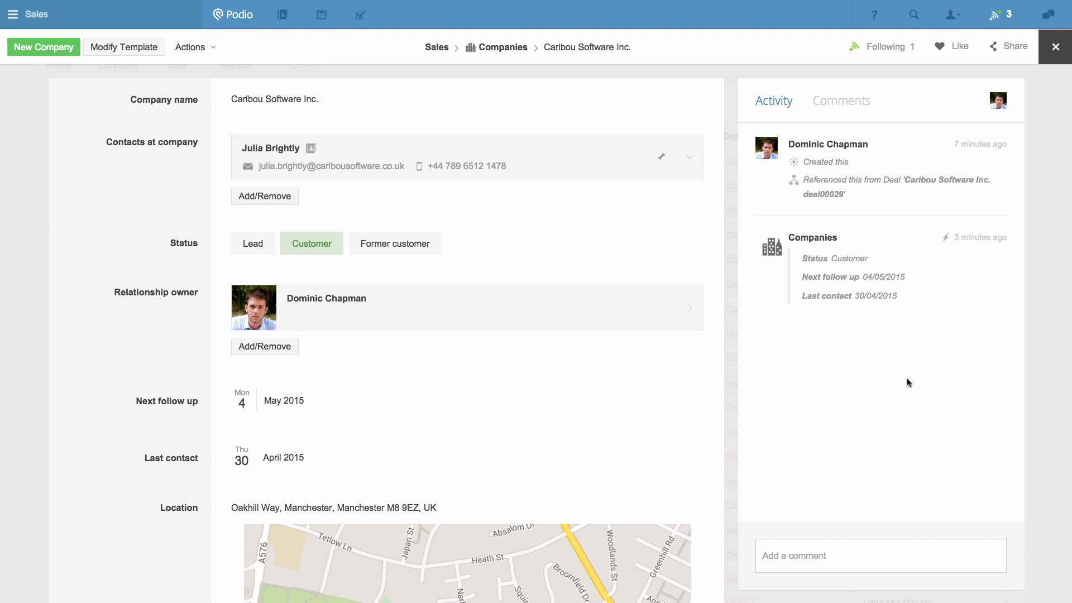
mouse_move(118, 226)
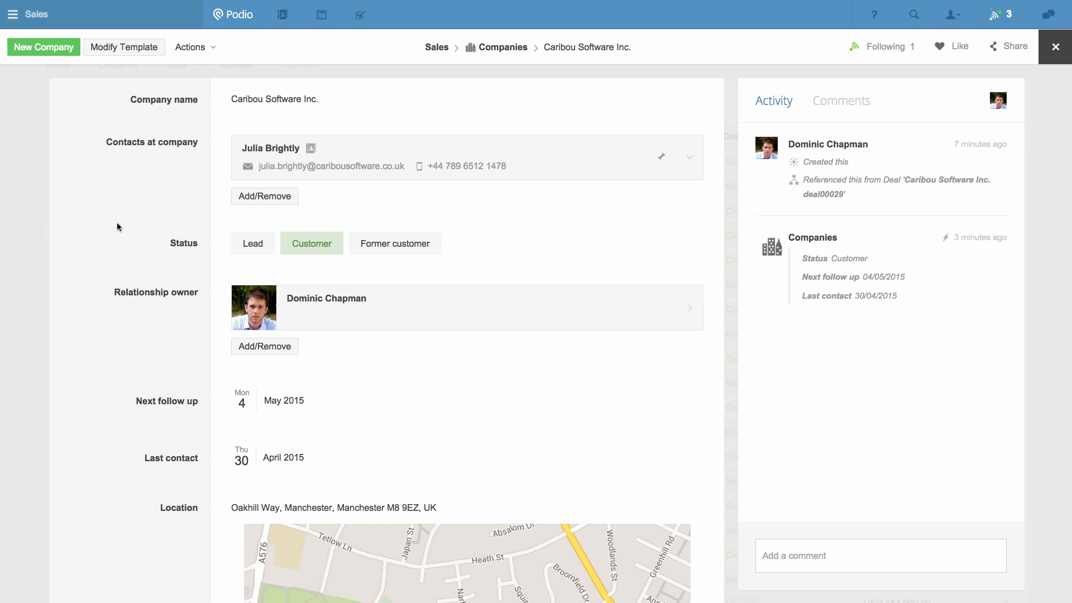
Switch to the Client Project Management workspace from the workspace menu
left_click(28, 13)
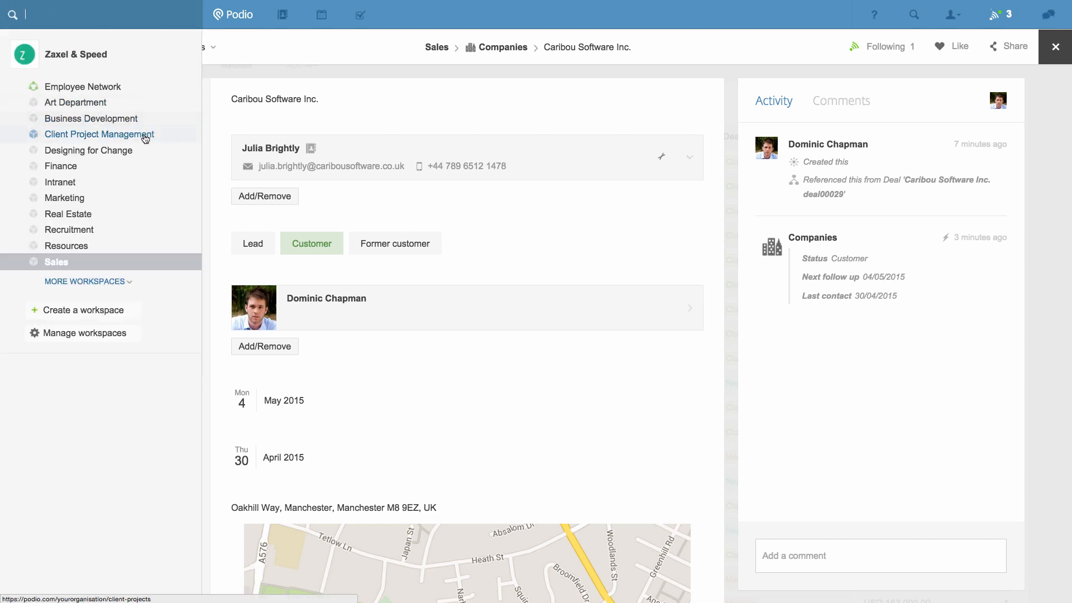
left_click(99, 134)
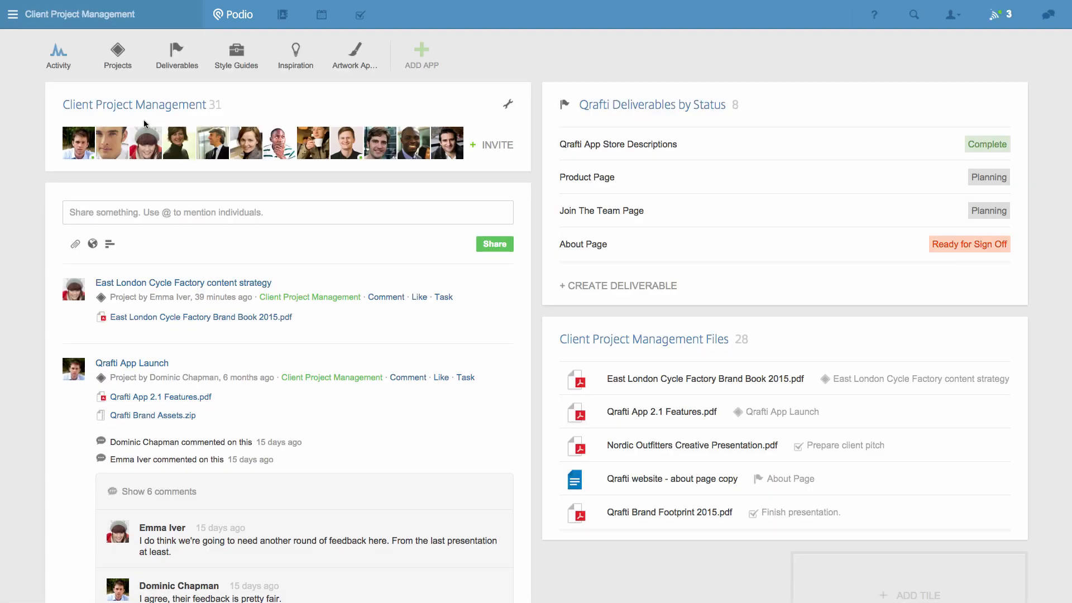
mouse_move(118, 55)
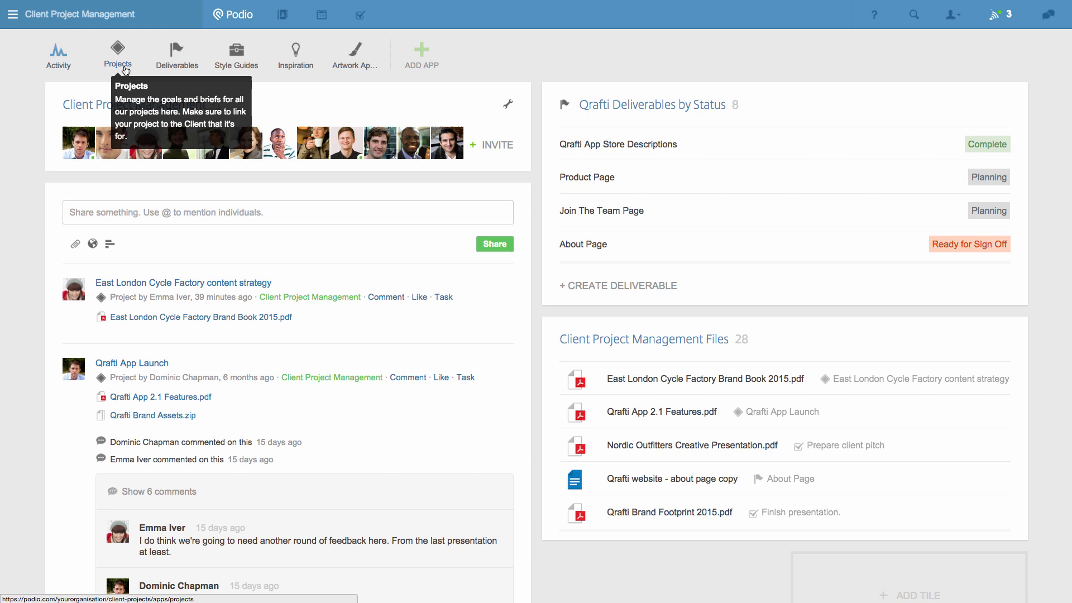
mouse_move(177, 56)
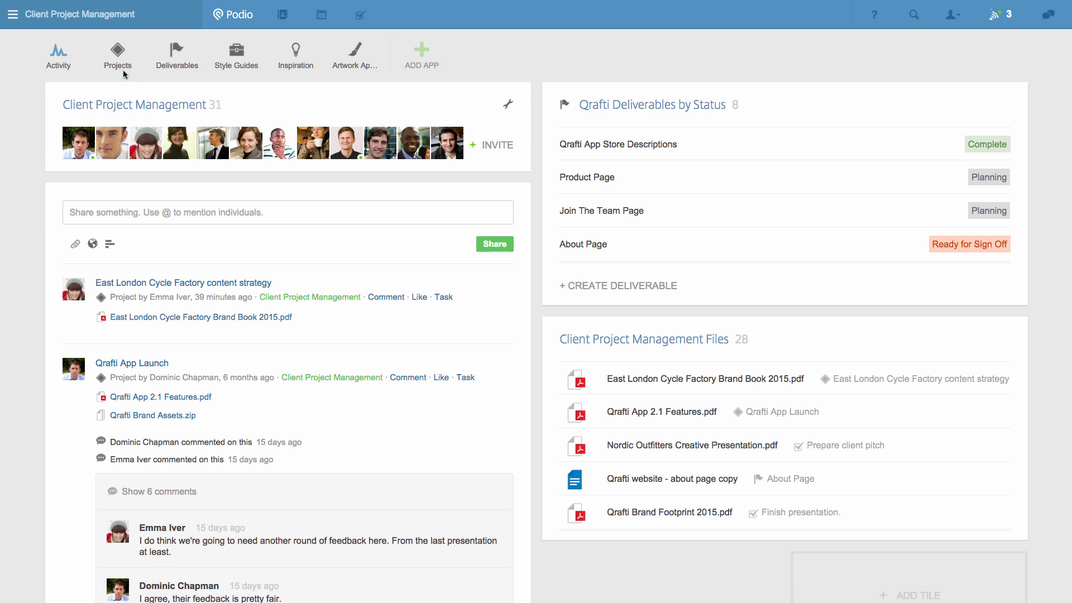
Open Projects, view the East London Cycle Factory project, then return to the project list
left_click(118, 56)
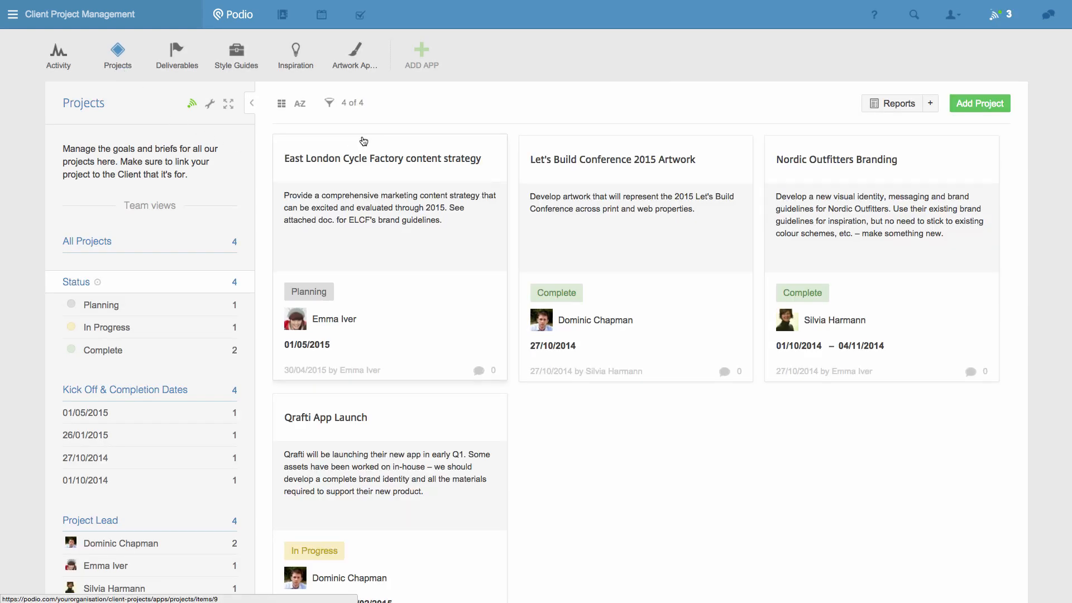
left_click(382, 158)
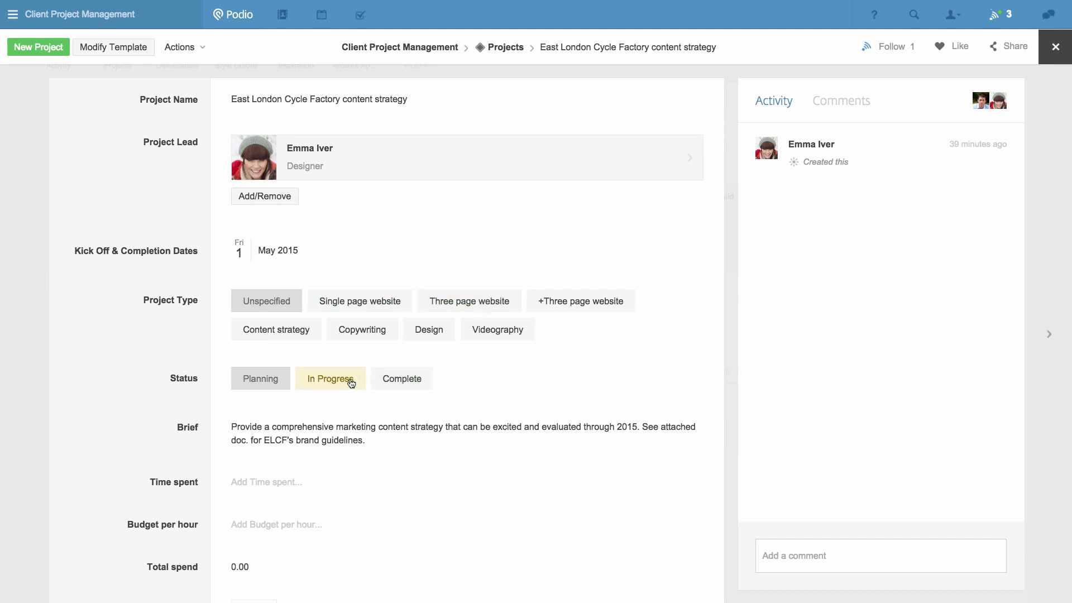
left_click(330, 378)
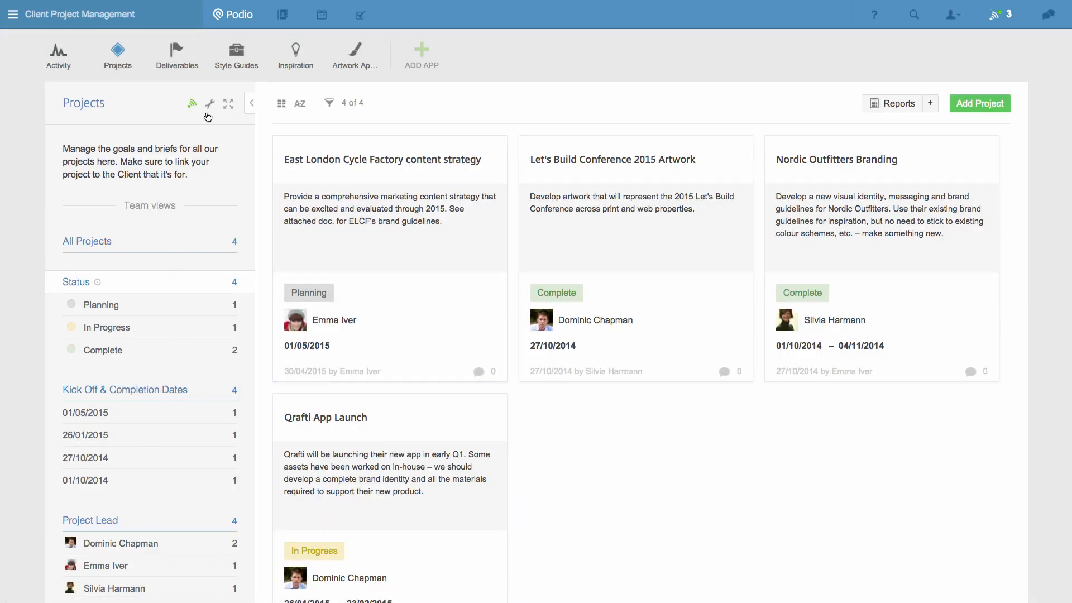
Create a Projects workflow triggered when Project Type or Status changes on update
left_click(209, 104)
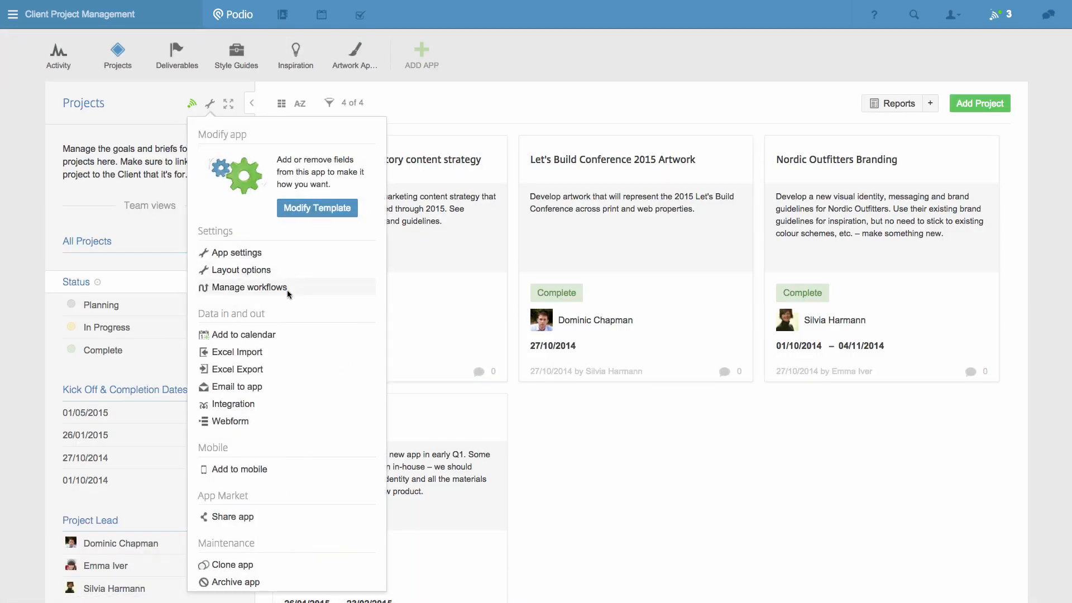
left_click(250, 286)
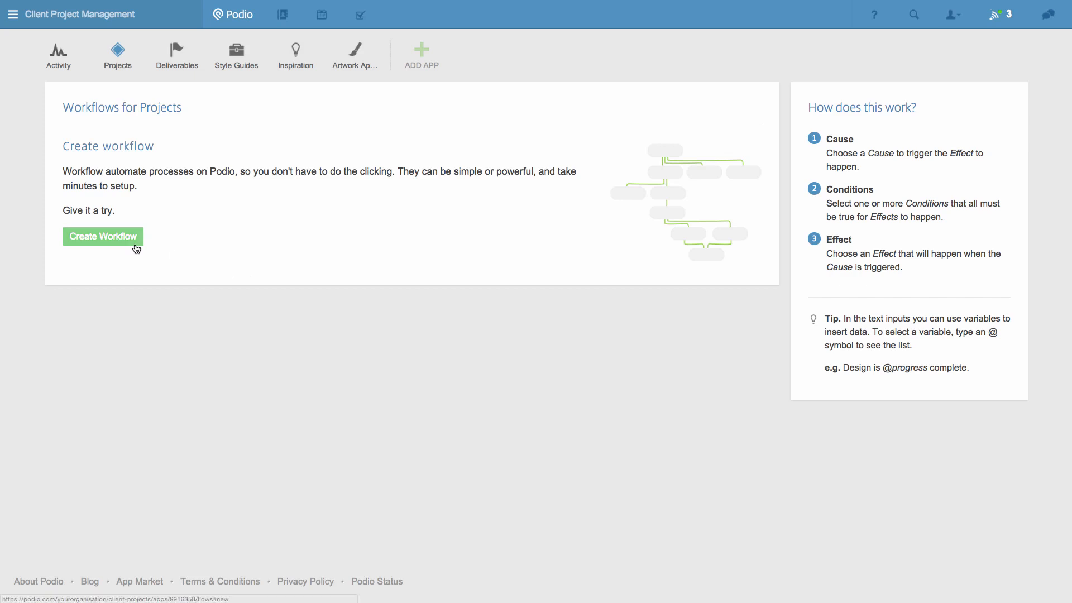
left_click(103, 236)
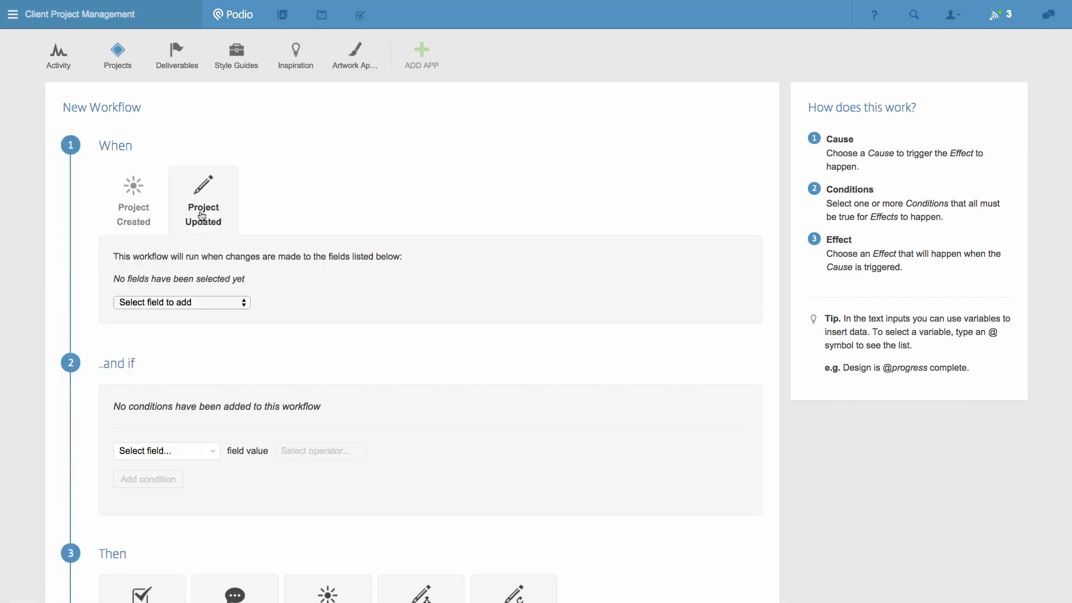
left_click(181, 302)
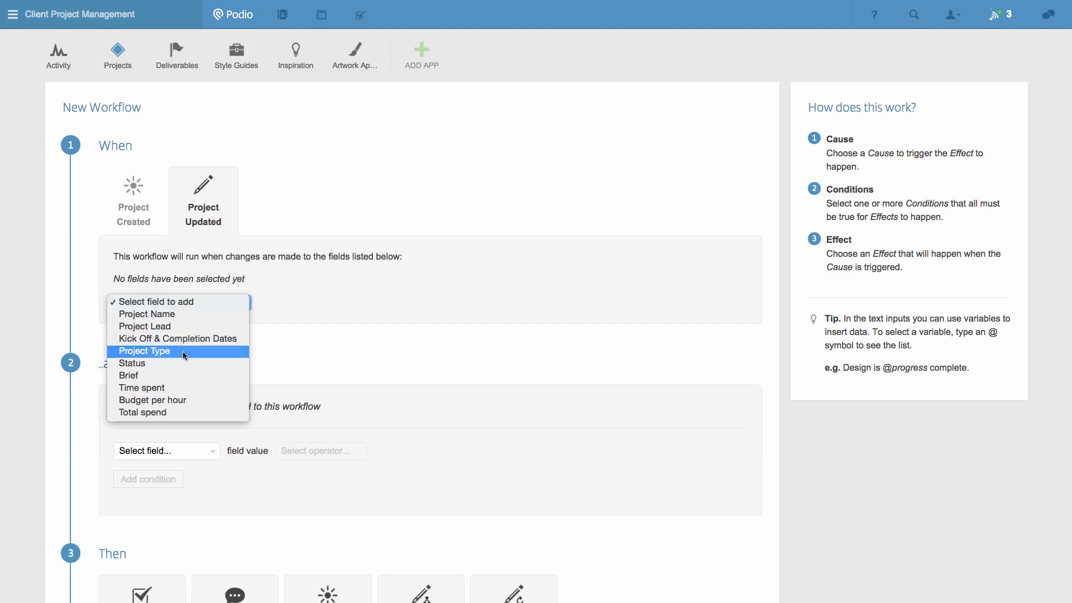
left_click(144, 351)
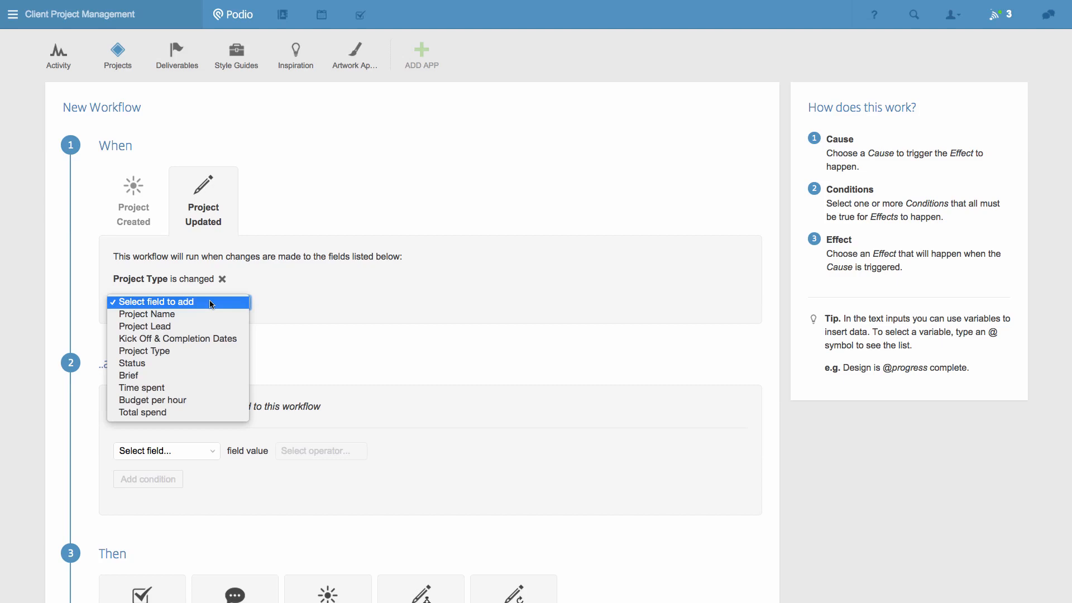
left_click(132, 363)
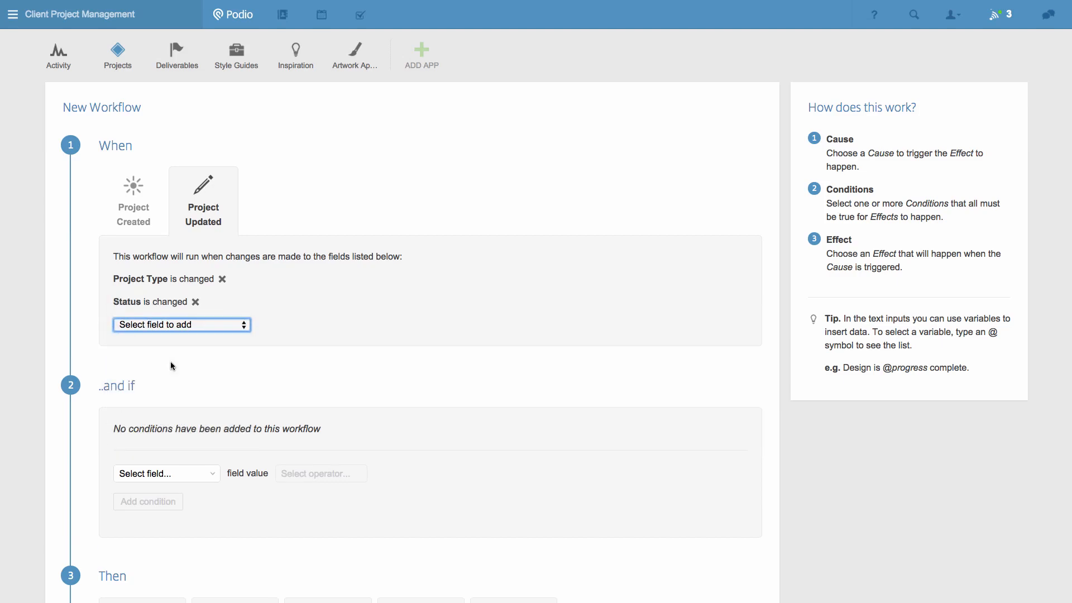
Add conditions: Future Project Type equals Content strategy and Future Status equals In Progress
left_click(166, 472)
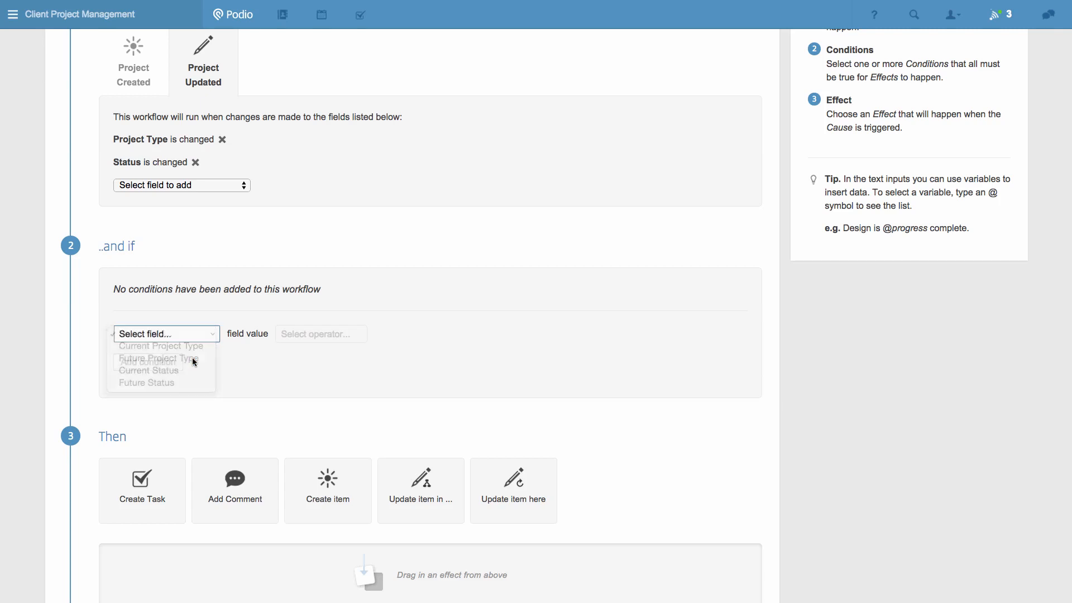
left_click(155, 358)
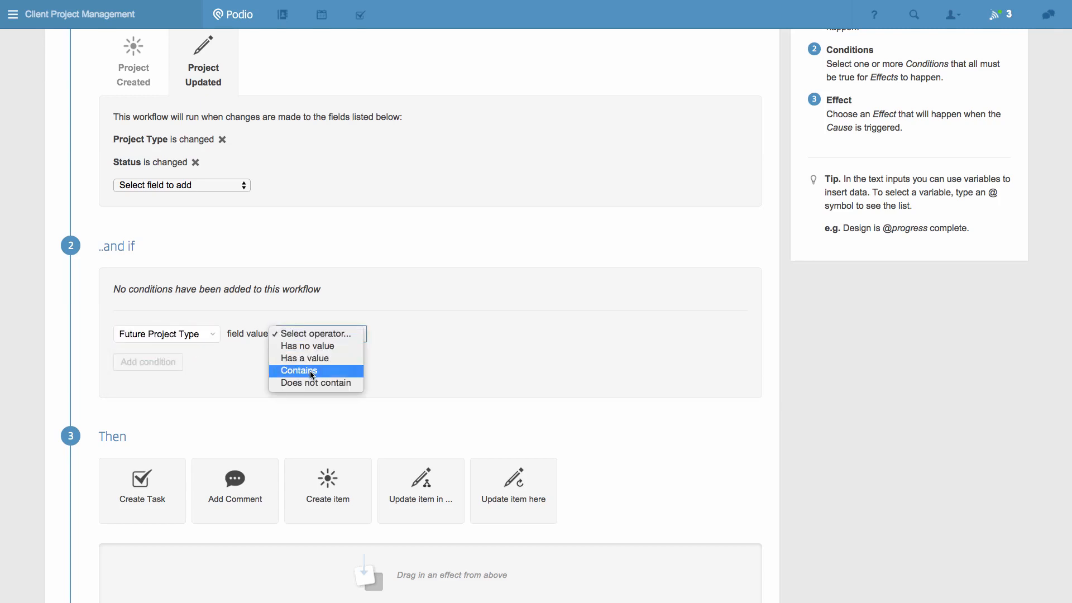
left_click(299, 370)
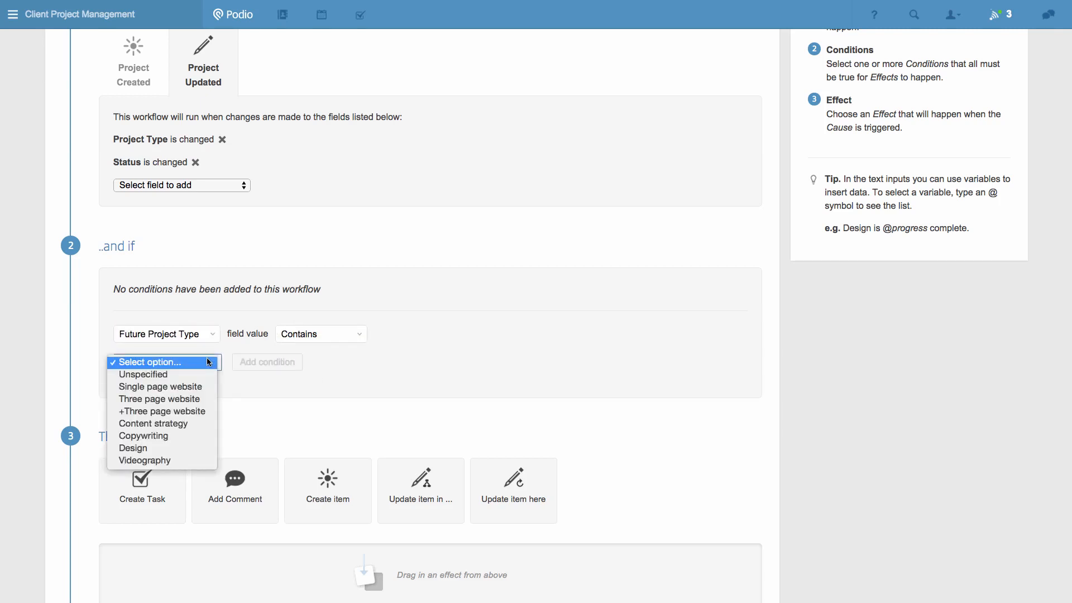
left_click(153, 423)
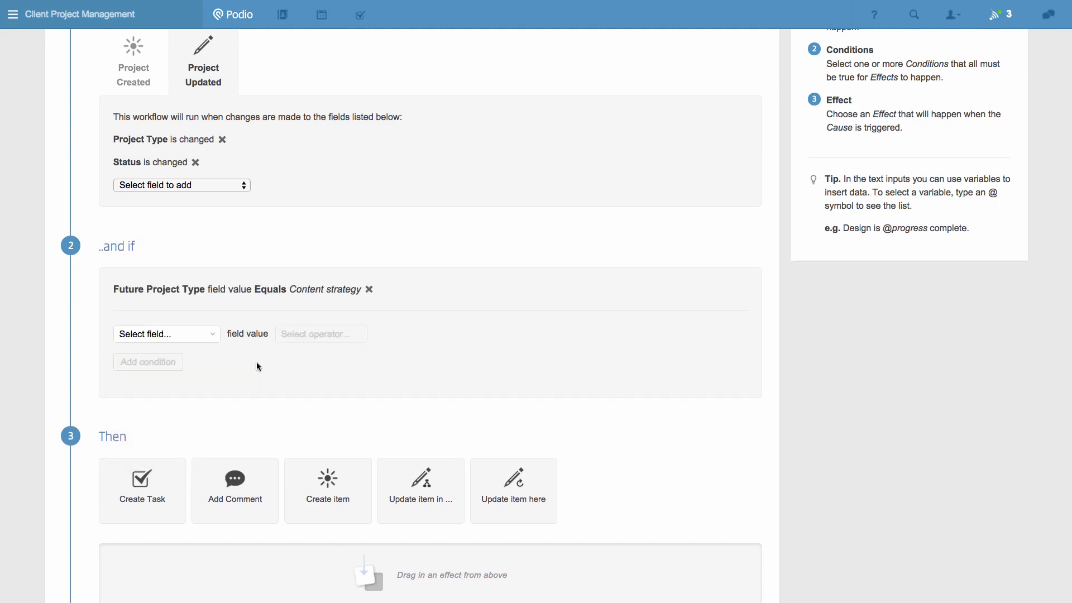
left_click(166, 334)
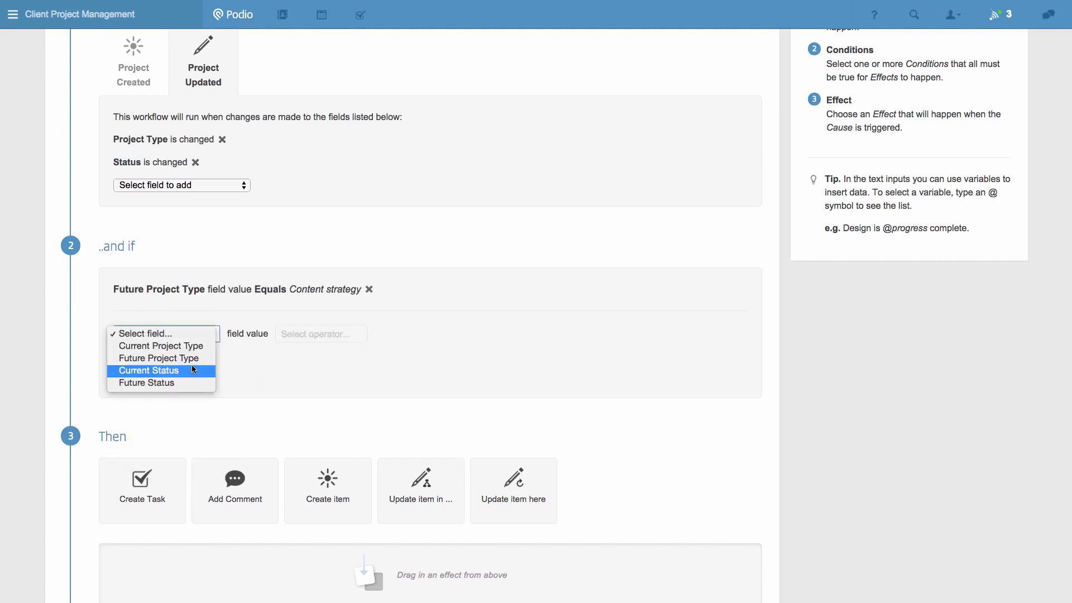
left_click(146, 383)
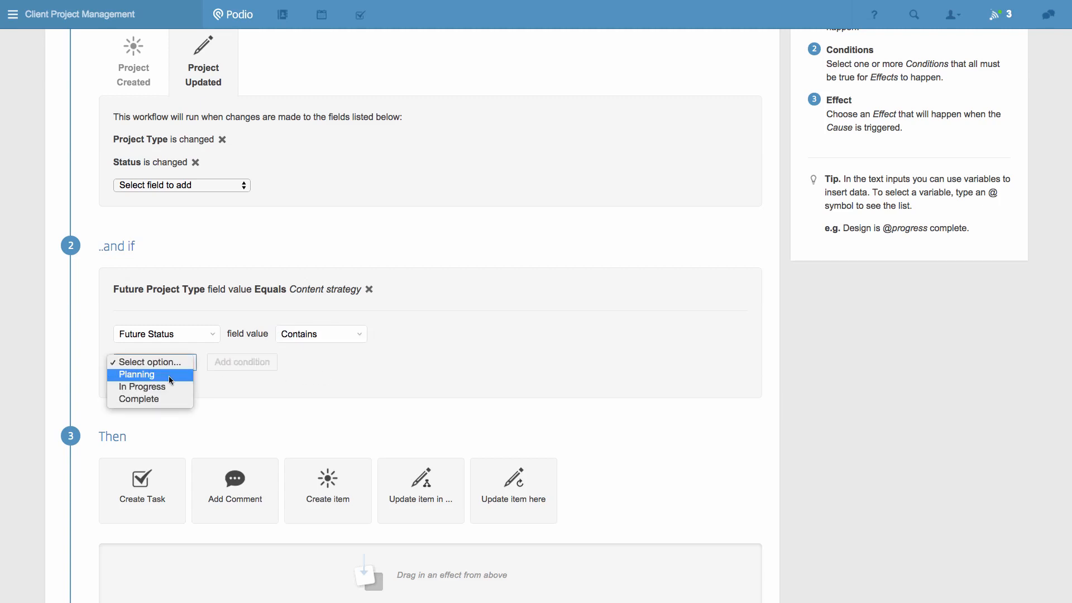
left_click(143, 386)
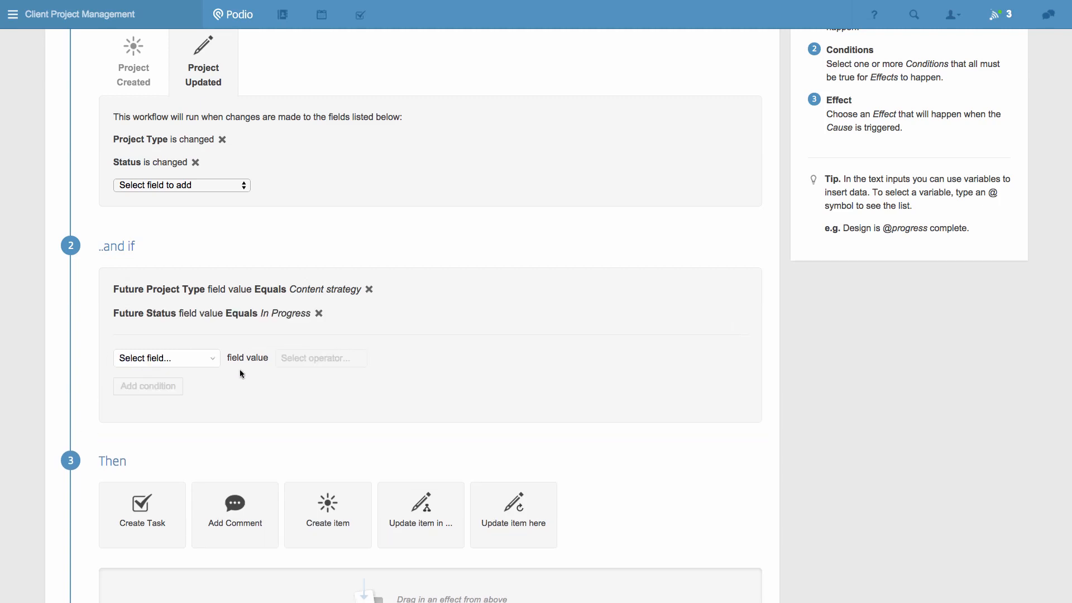
Add a Create item effect that creates new items in the Deliverables app
scroll("down", 3)
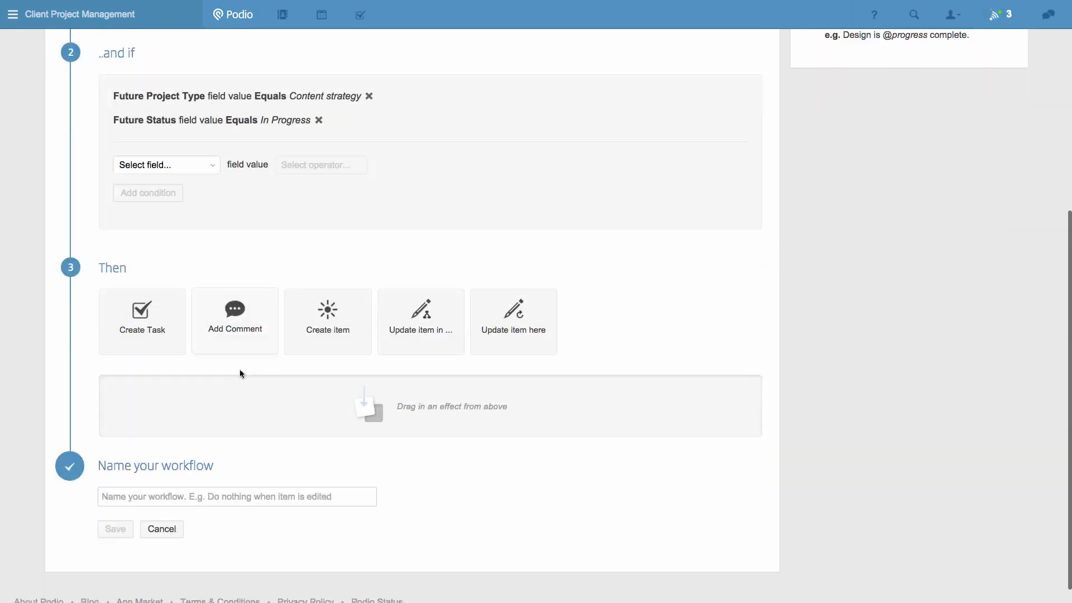
scroll("down", 3)
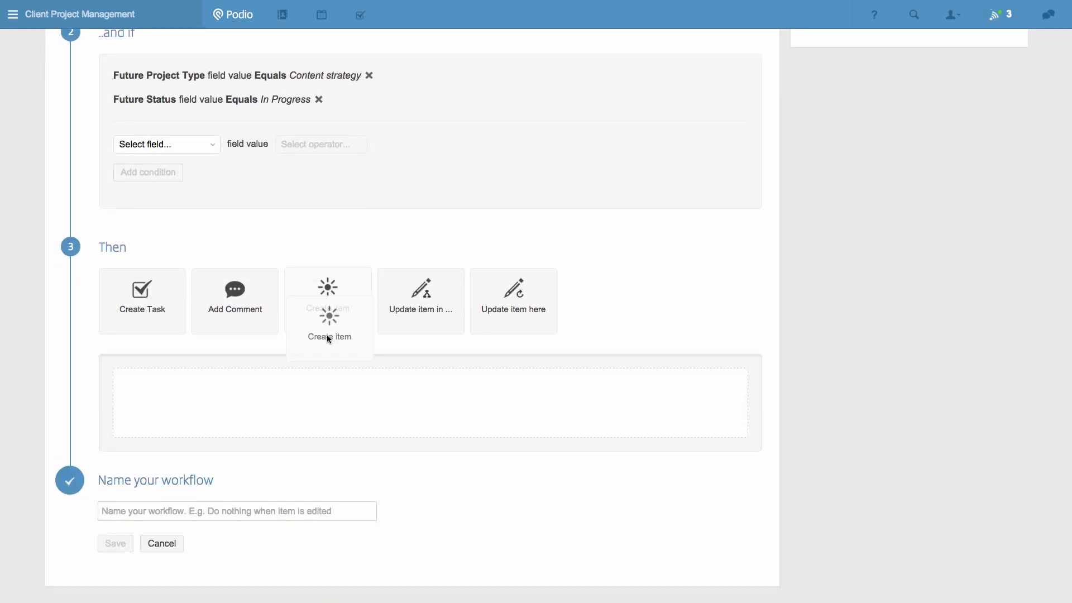
left_click(328, 300)
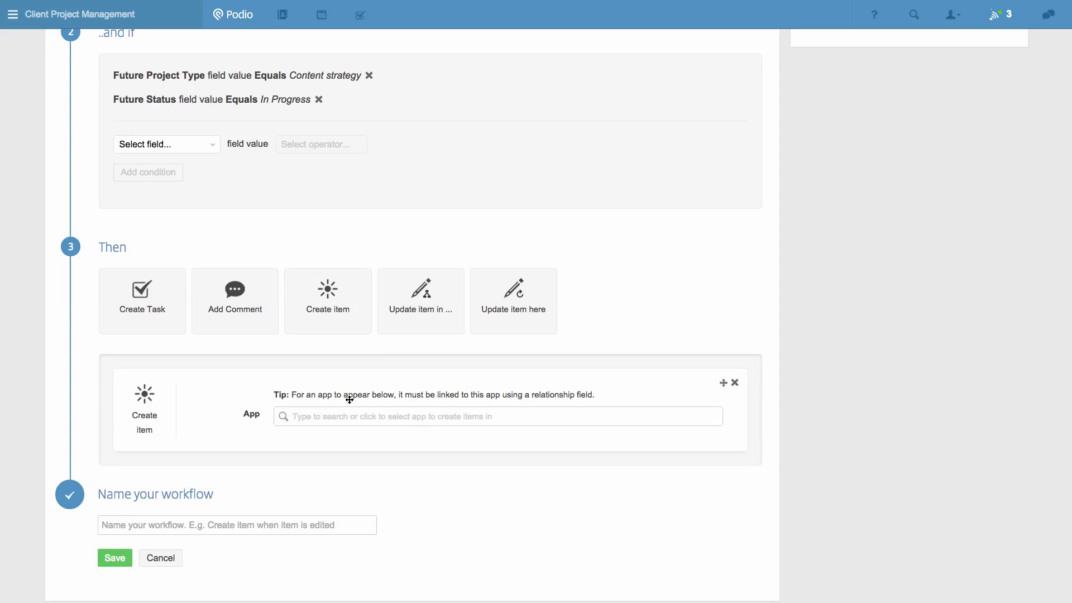
left_click(497, 416)
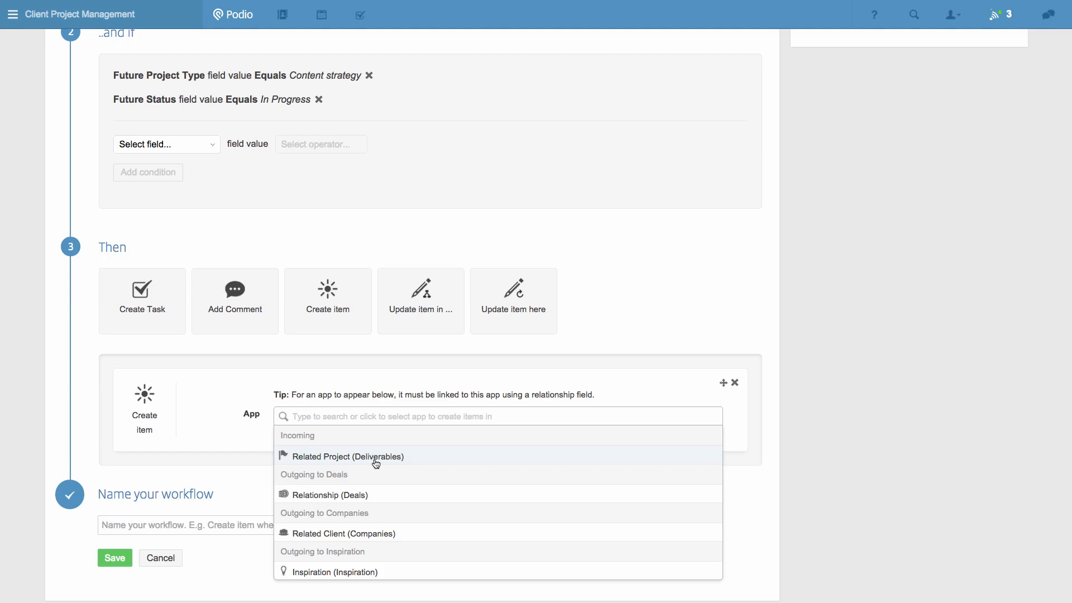
left_click(347, 456)
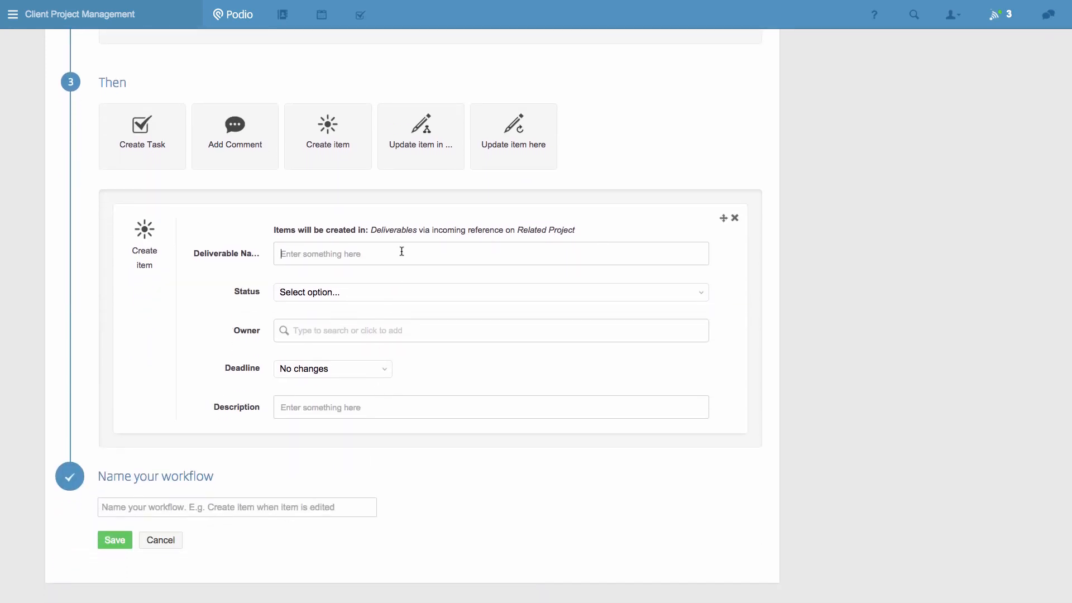
type("Competitor rese")
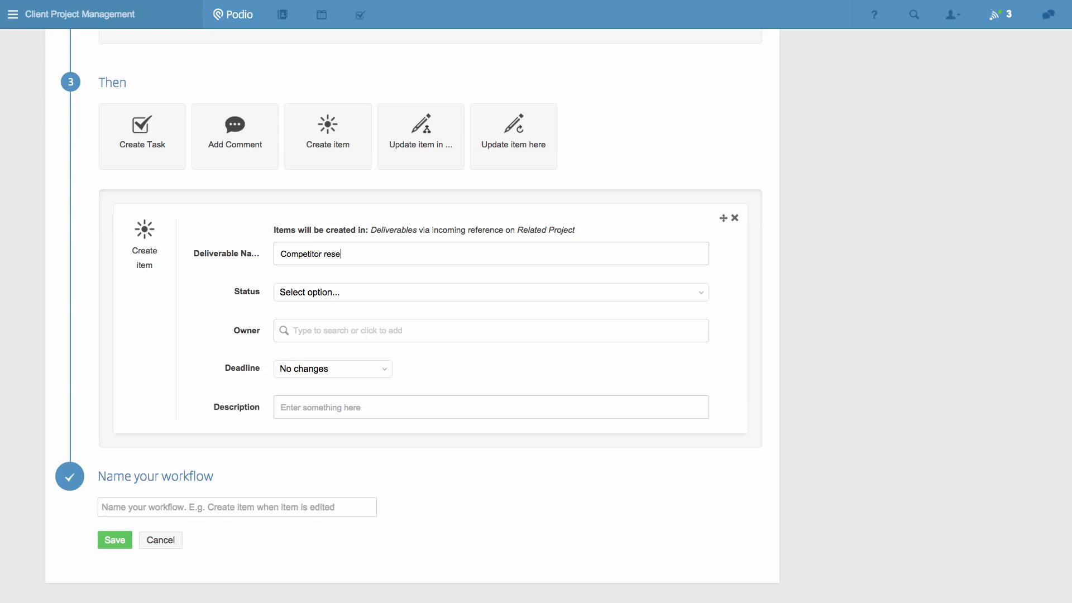
left_click(489, 292)
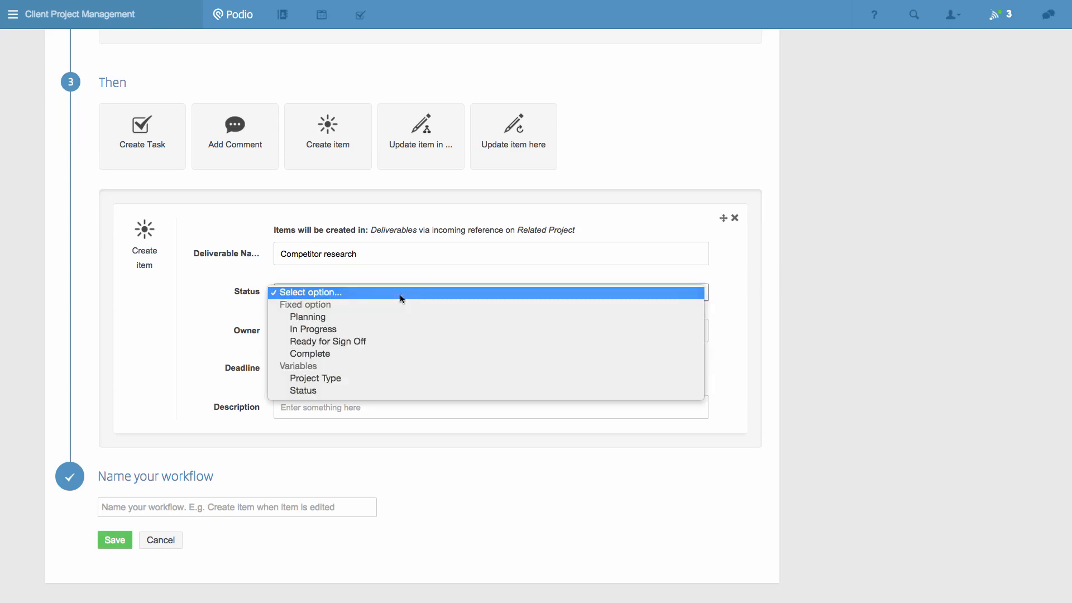
left_click(308, 317)
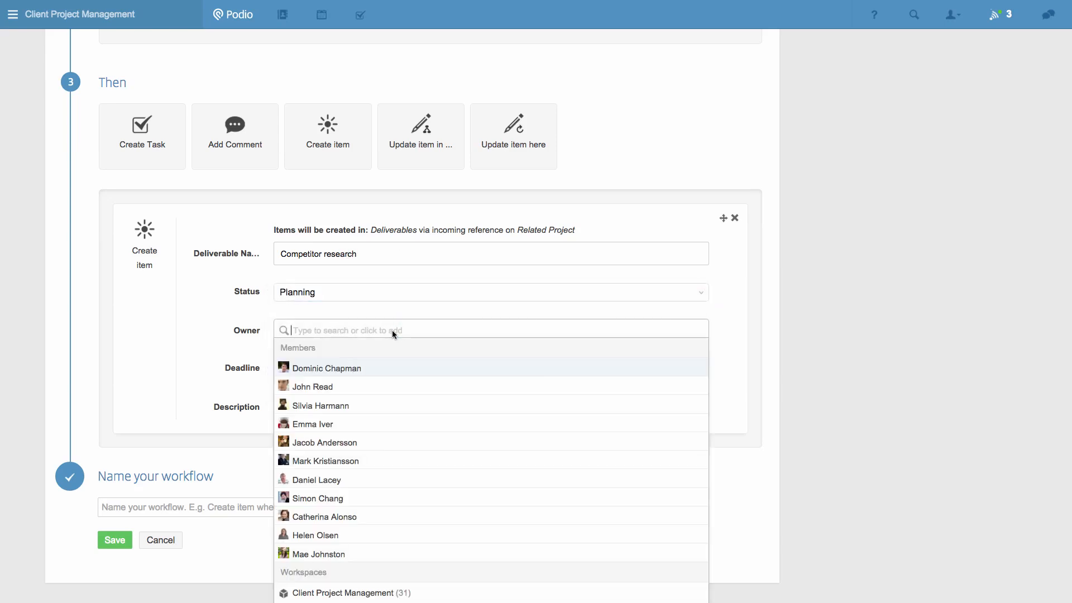
left_click(313, 387)
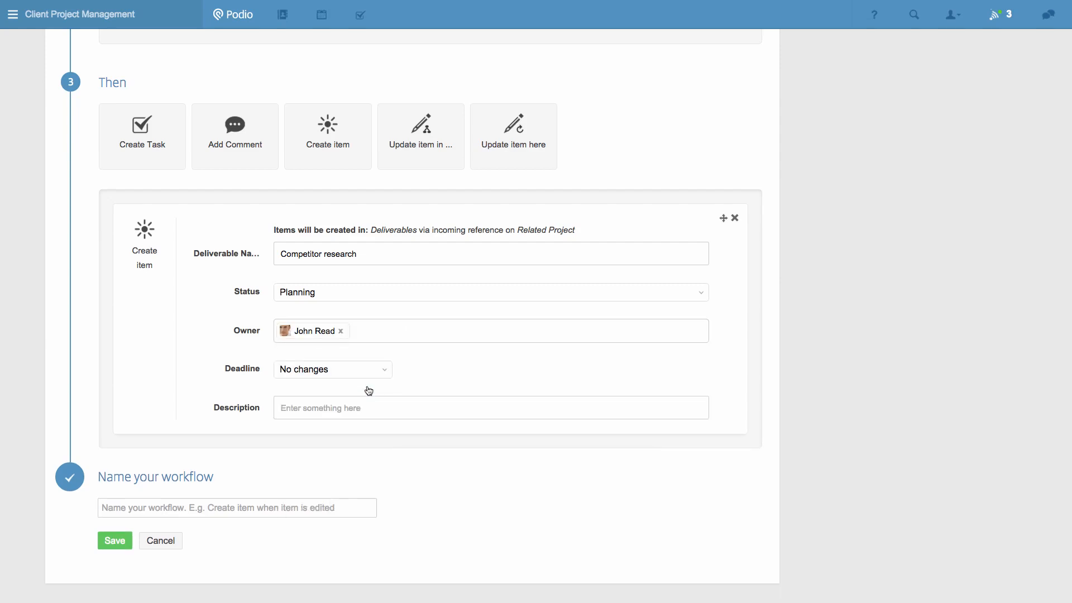
left_click(333, 369)
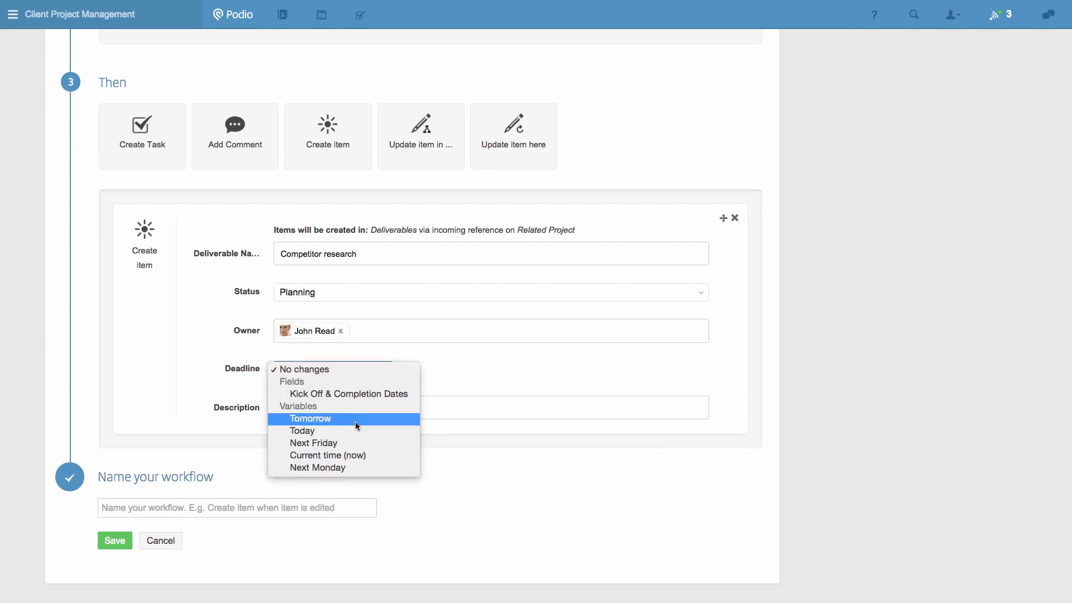
left_click(303, 430)
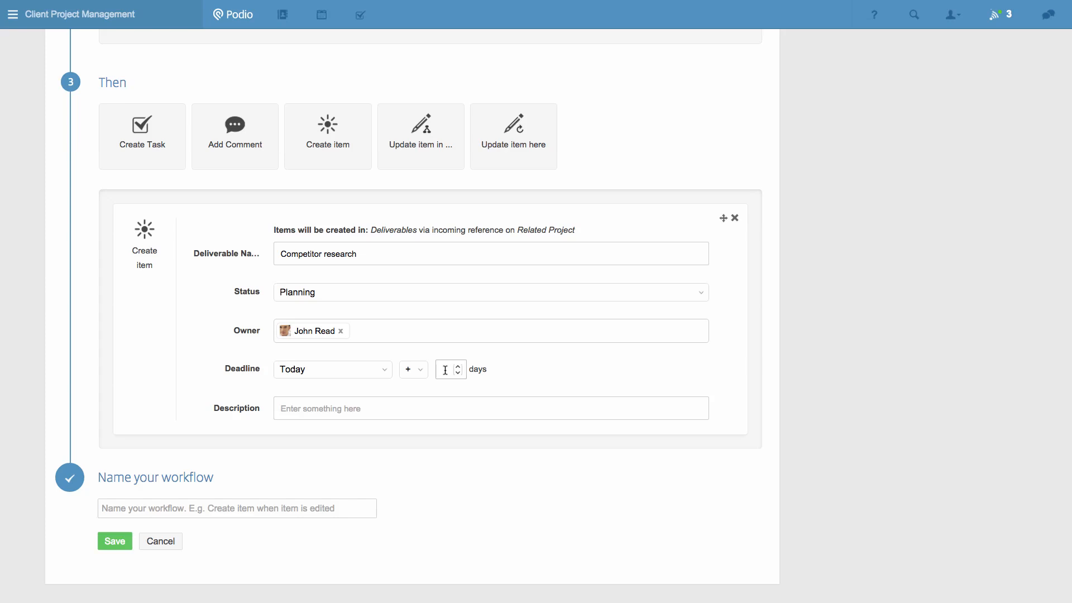
type("10")
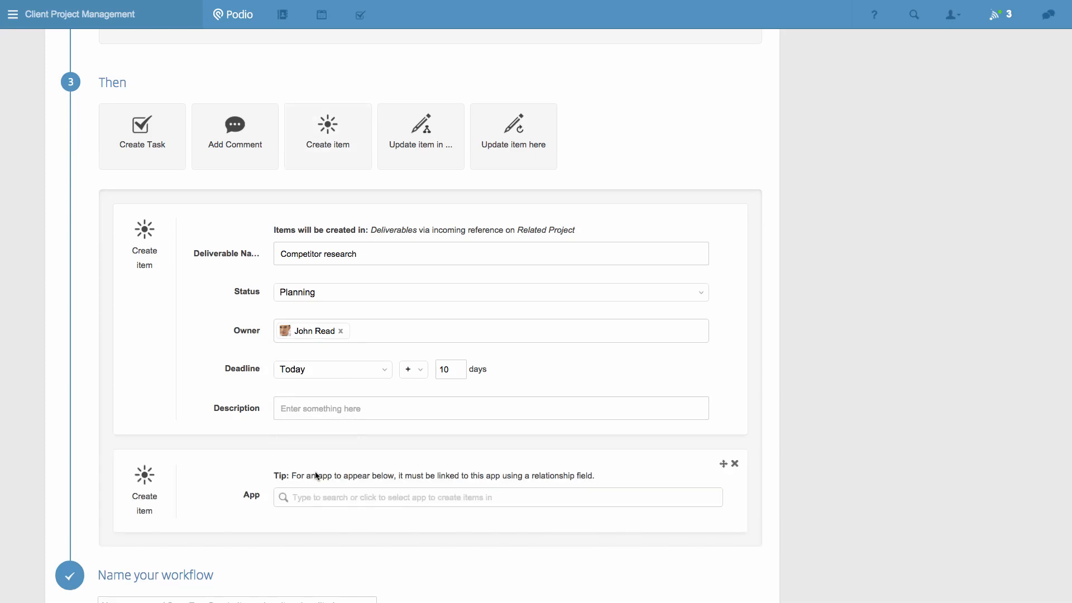
scroll("down", 3)
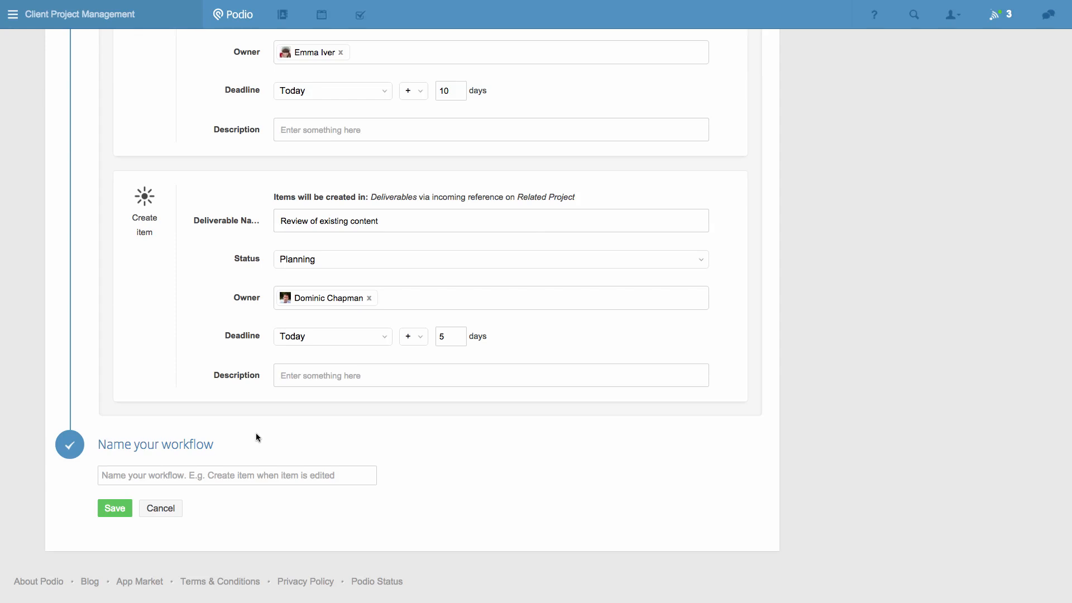
Save the workflow as 'Content strategy project kick-off' and open a project to test it
type("Con")
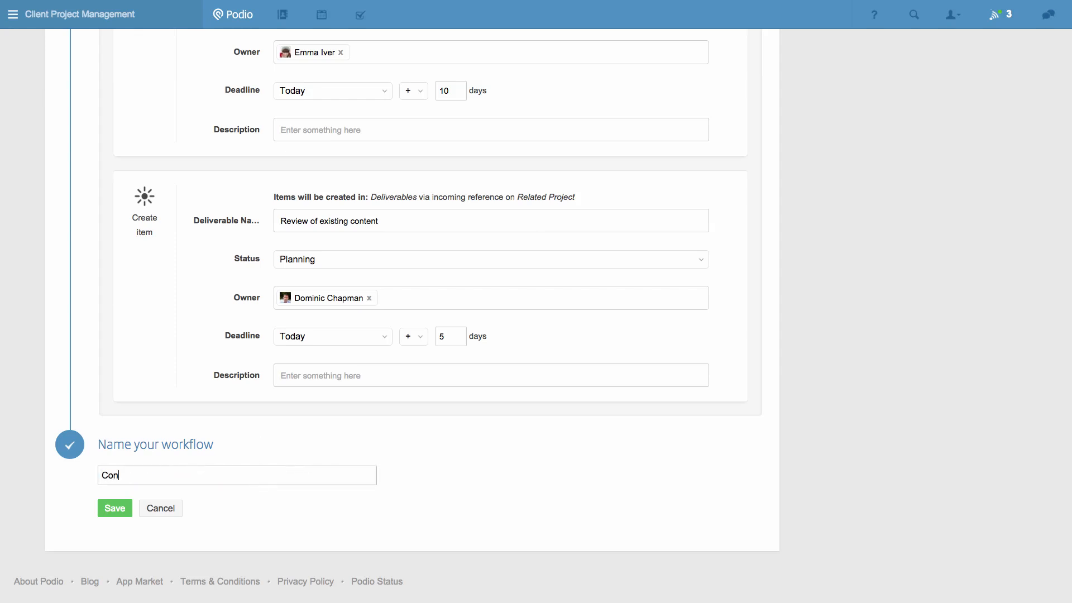
type("Content strategy project kick-off")
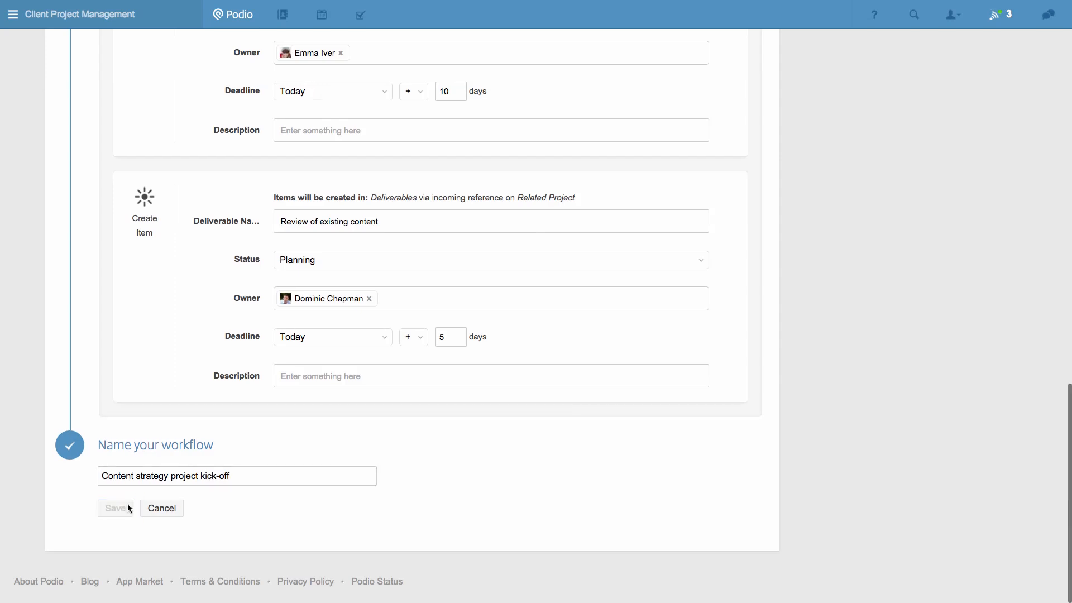
left_click(115, 508)
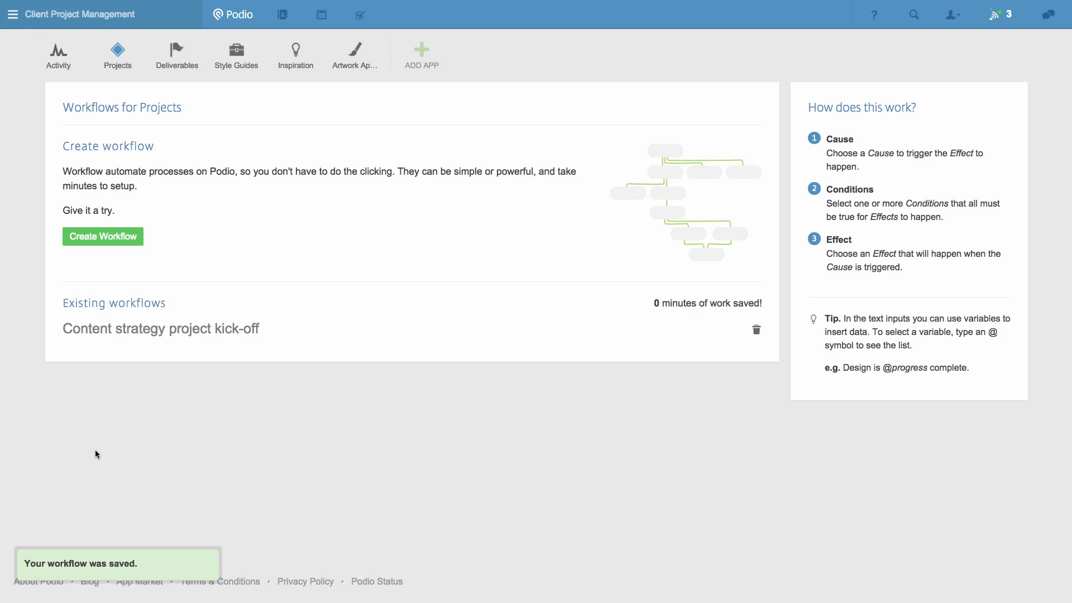
left_click(117, 55)
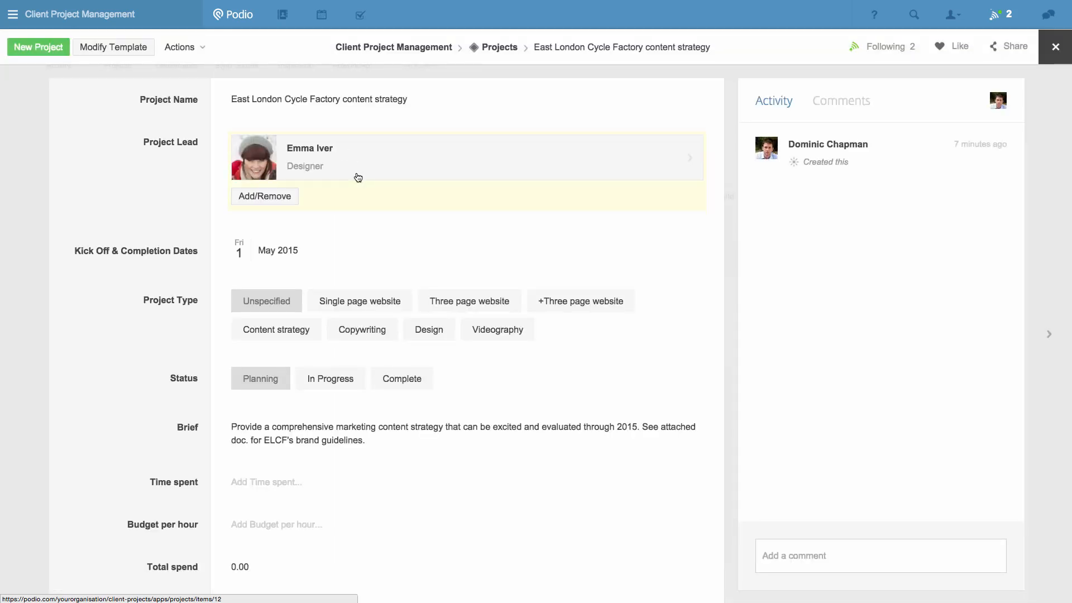
Set East London Cycle Factory to Content strategy type and In Progress status, then close it
left_click(276, 329)
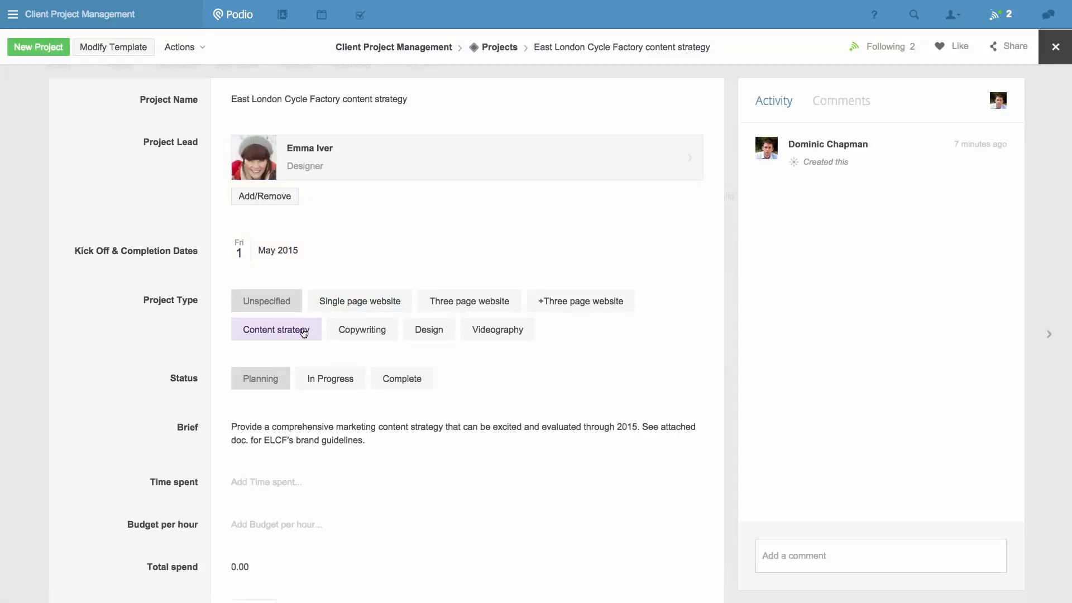
left_click(276, 329)
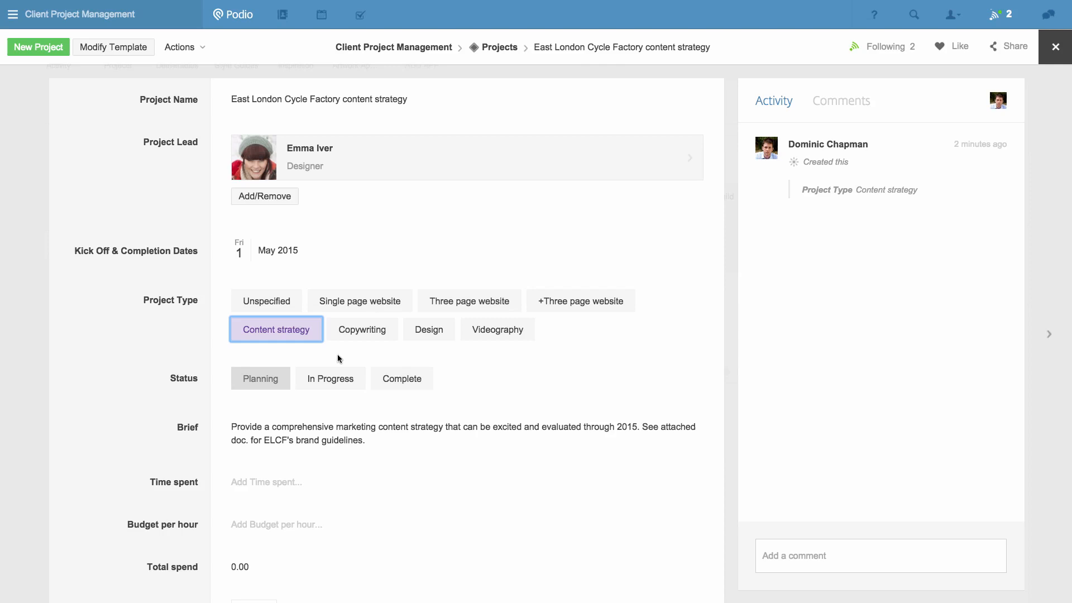
left_click(330, 378)
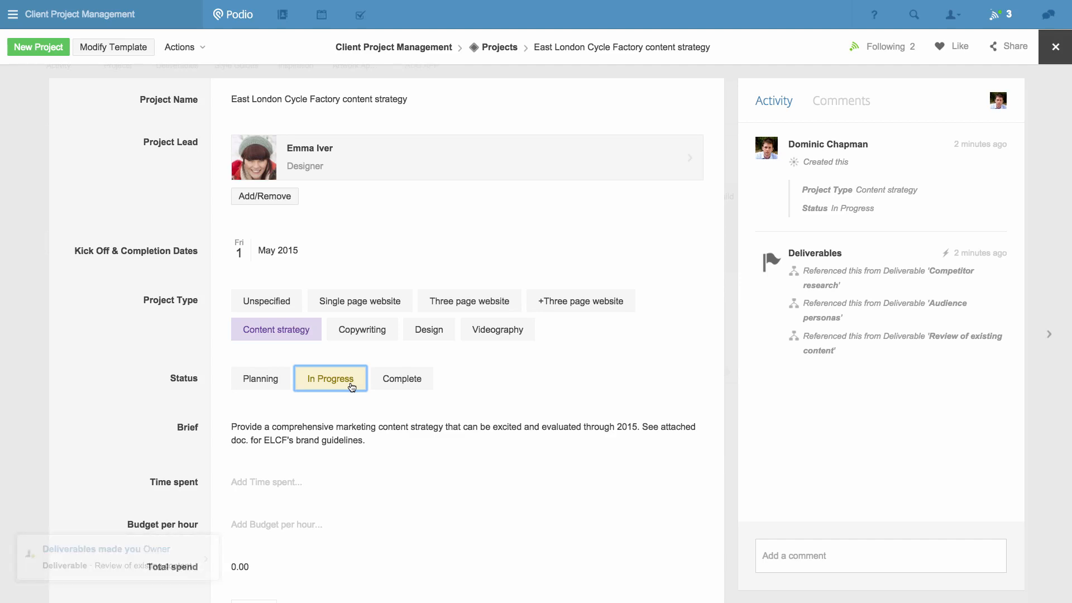
left_click(1054, 45)
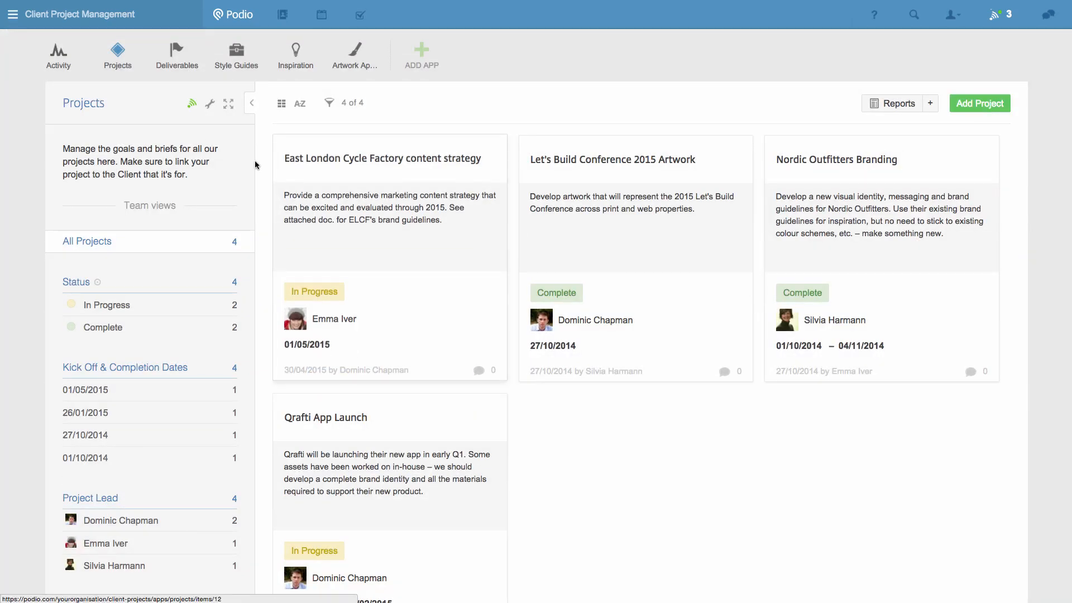
left_click(176, 55)
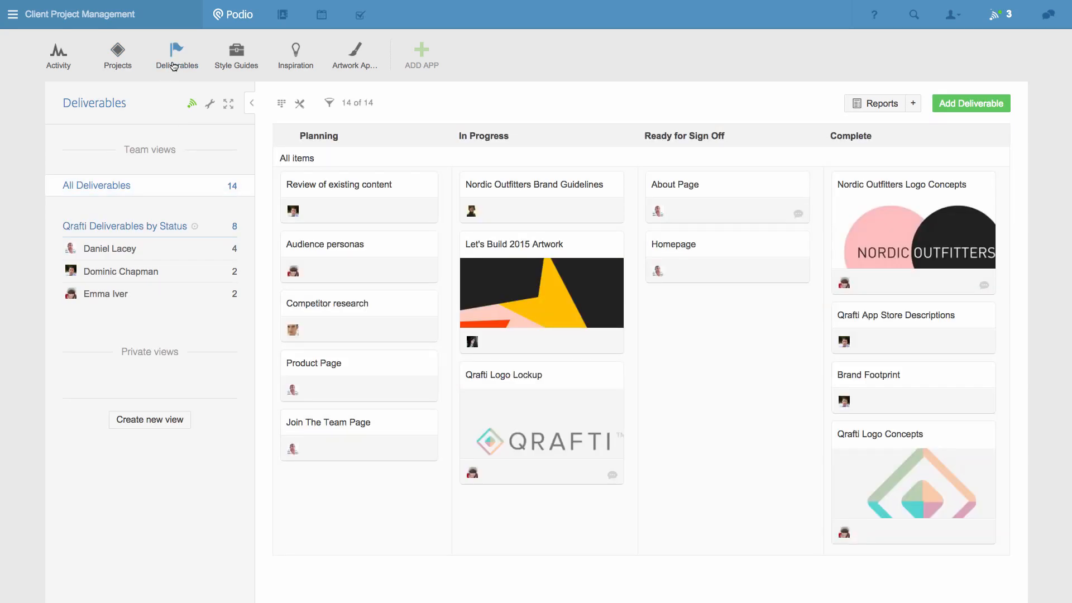
mouse_move(382, 259)
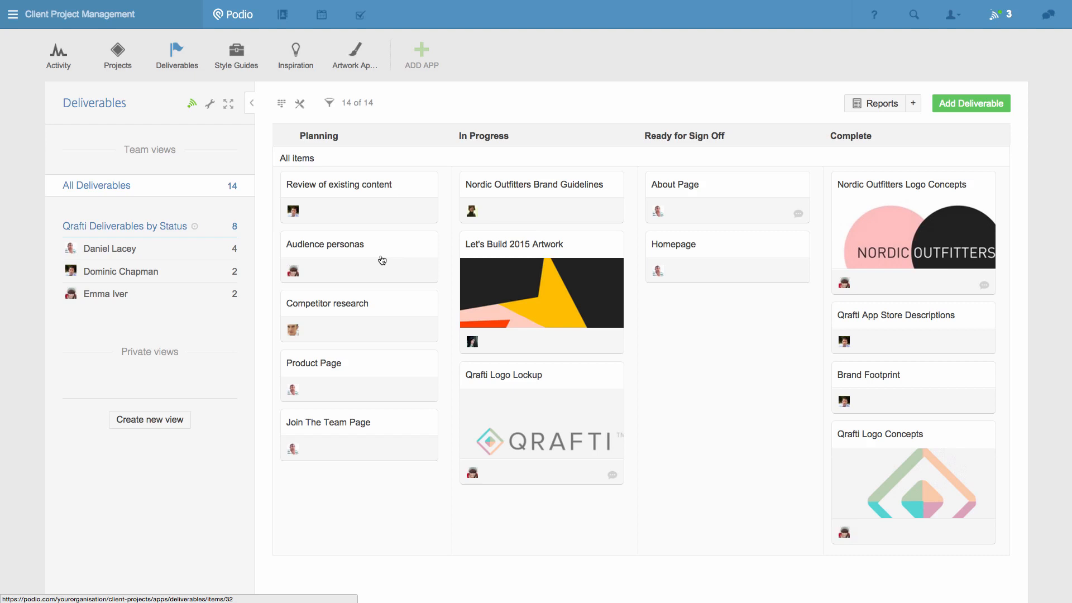
left_click(327, 303)
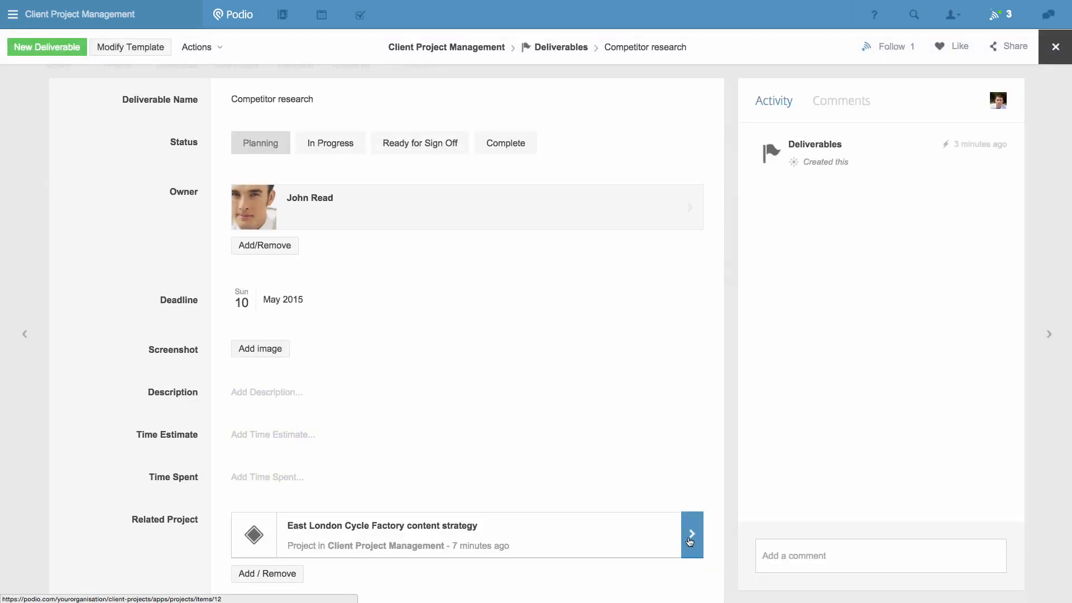
left_click(691, 533)
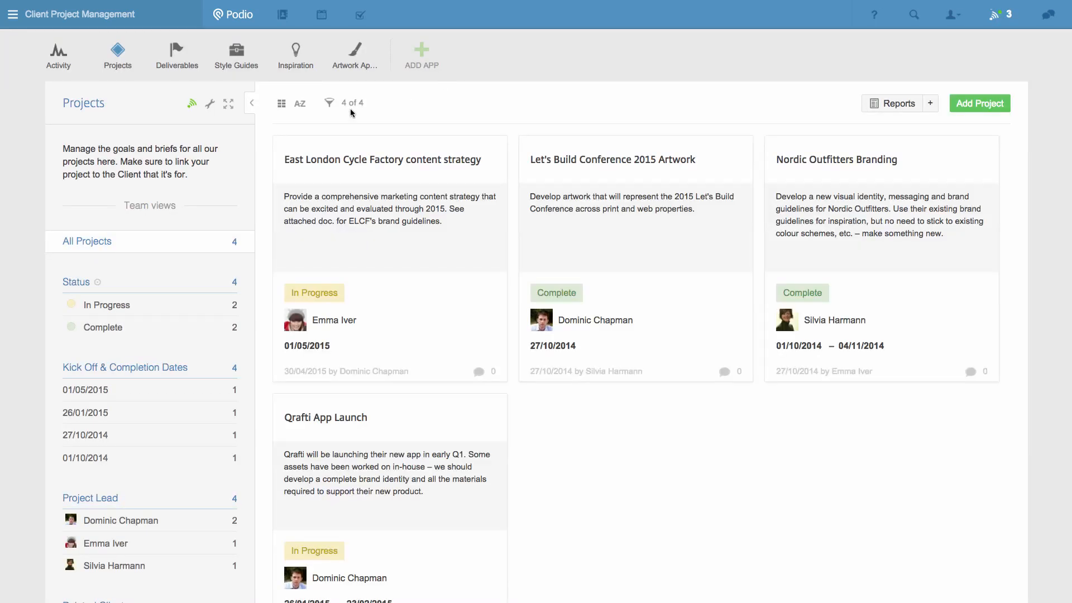
Open the Projects app's Manage workflows page from its settings menu
left_click(210, 104)
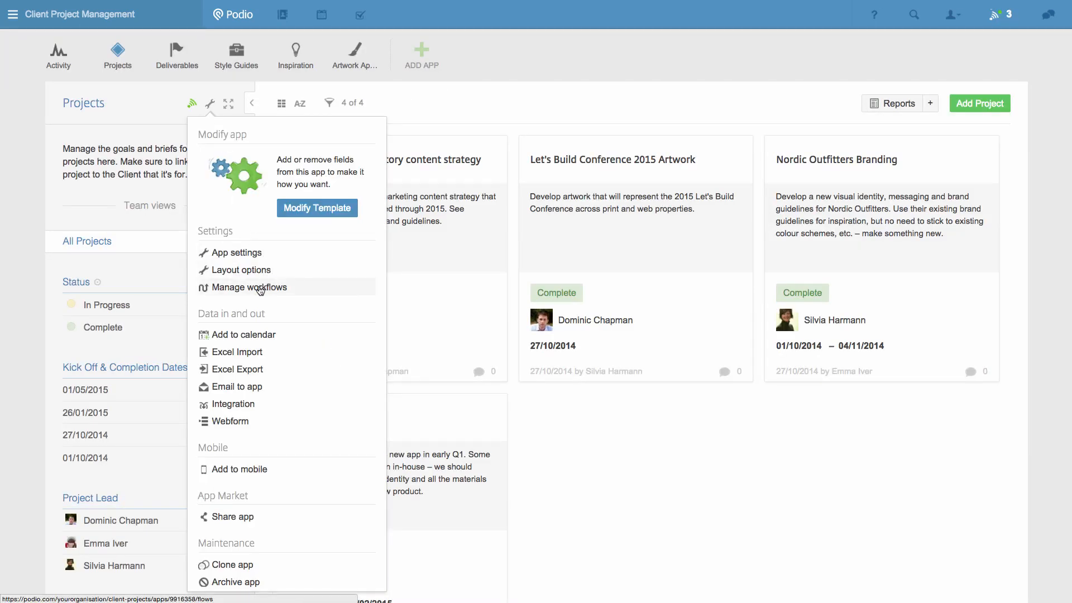
left_click(250, 287)
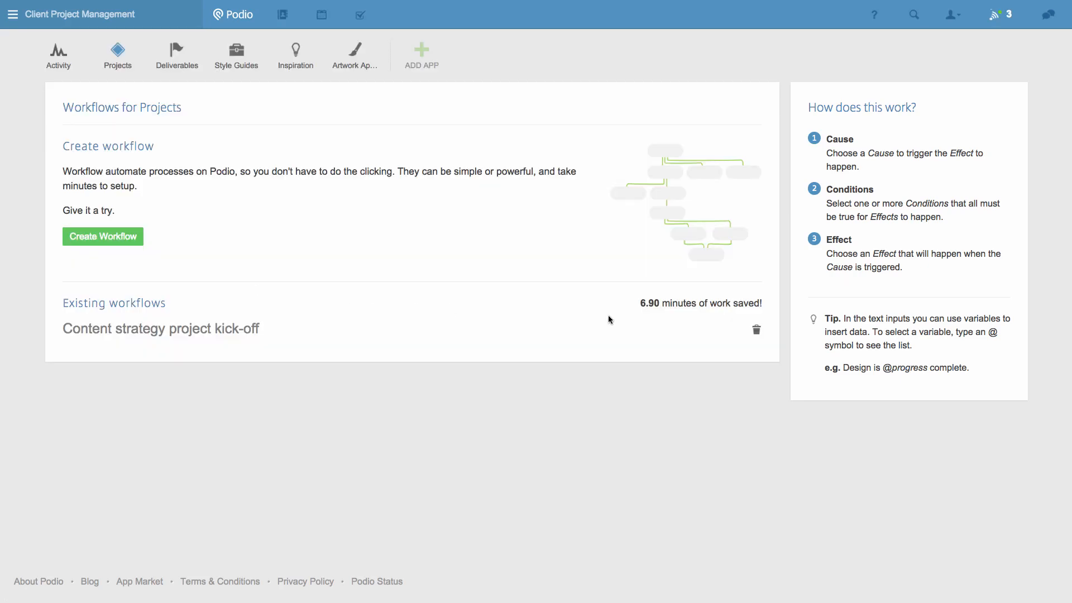